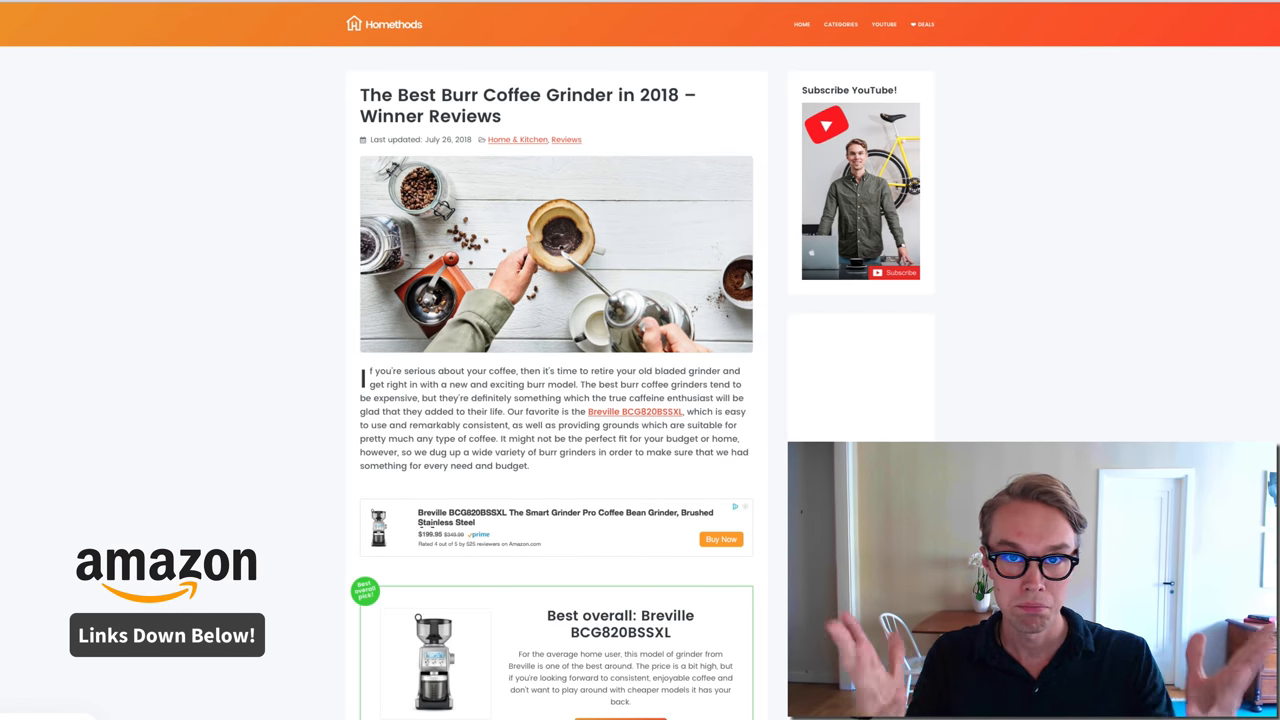
View the Breville BCG820BSSXL Amazon listing and Breville's Instagram feed, then return to the article's top-pick section
{"action": "scroll", "scroll_direction": "down", "scroll_amount": 3}
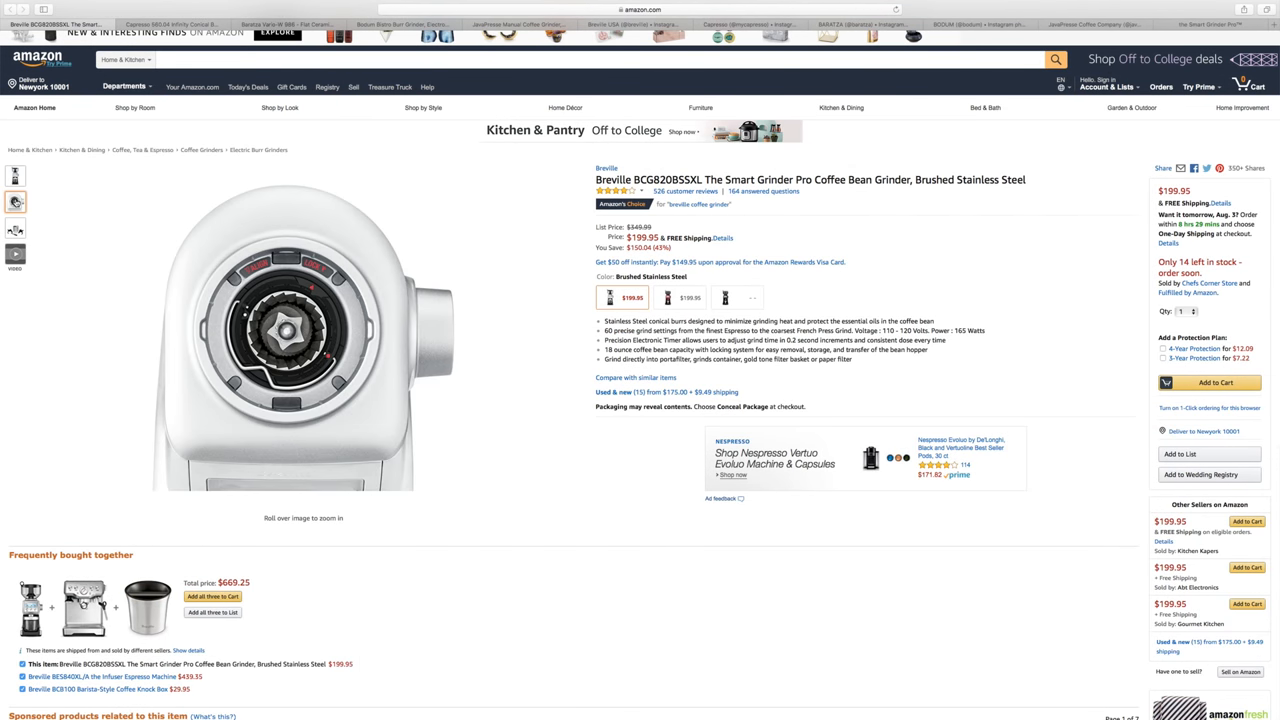
{"action": "left_click", "coordinate": [15, 229]}
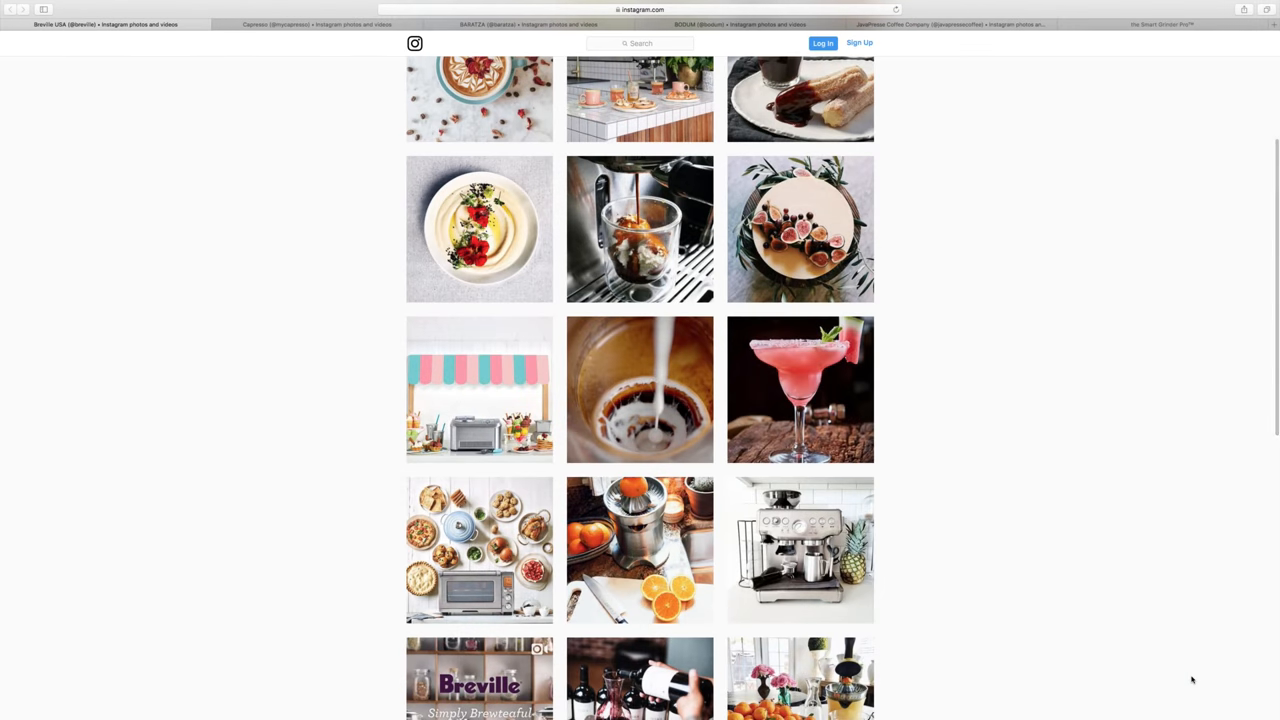
{"action": "scroll", "scroll_direction": "down", "scroll_amount": 3}
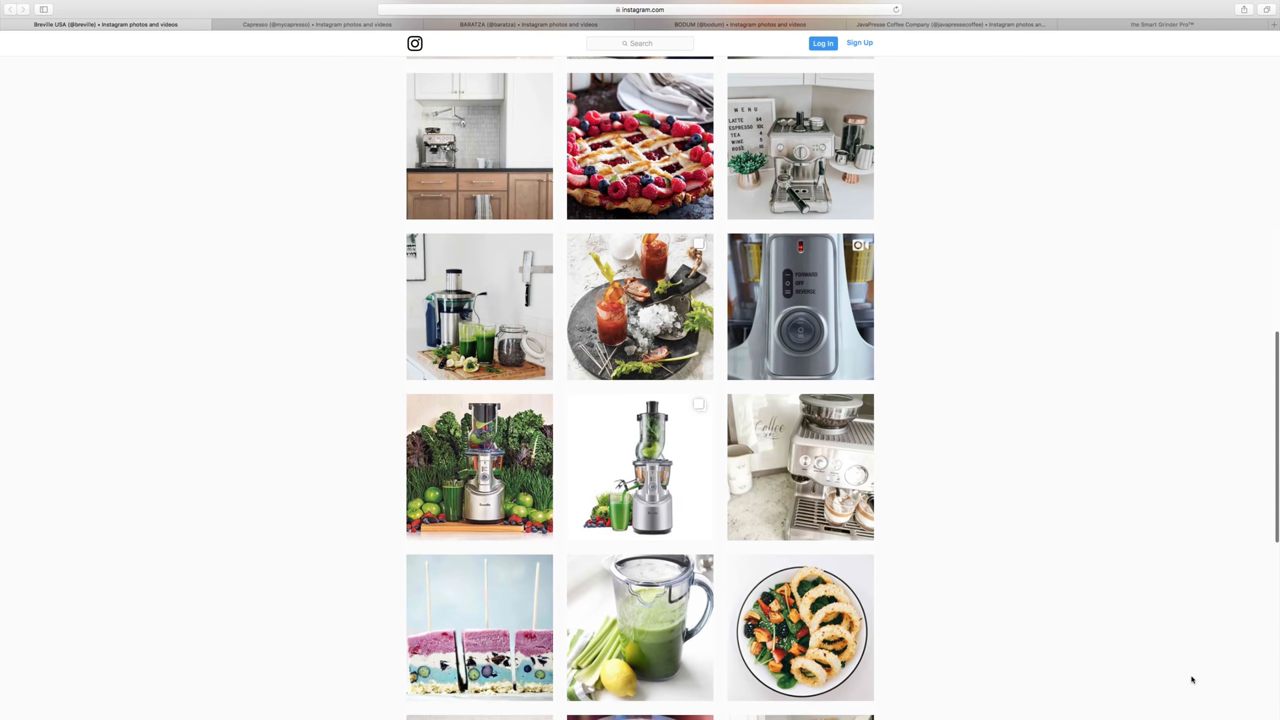
{"action": "scroll", "scroll_direction": "down", "scroll_amount": 3}
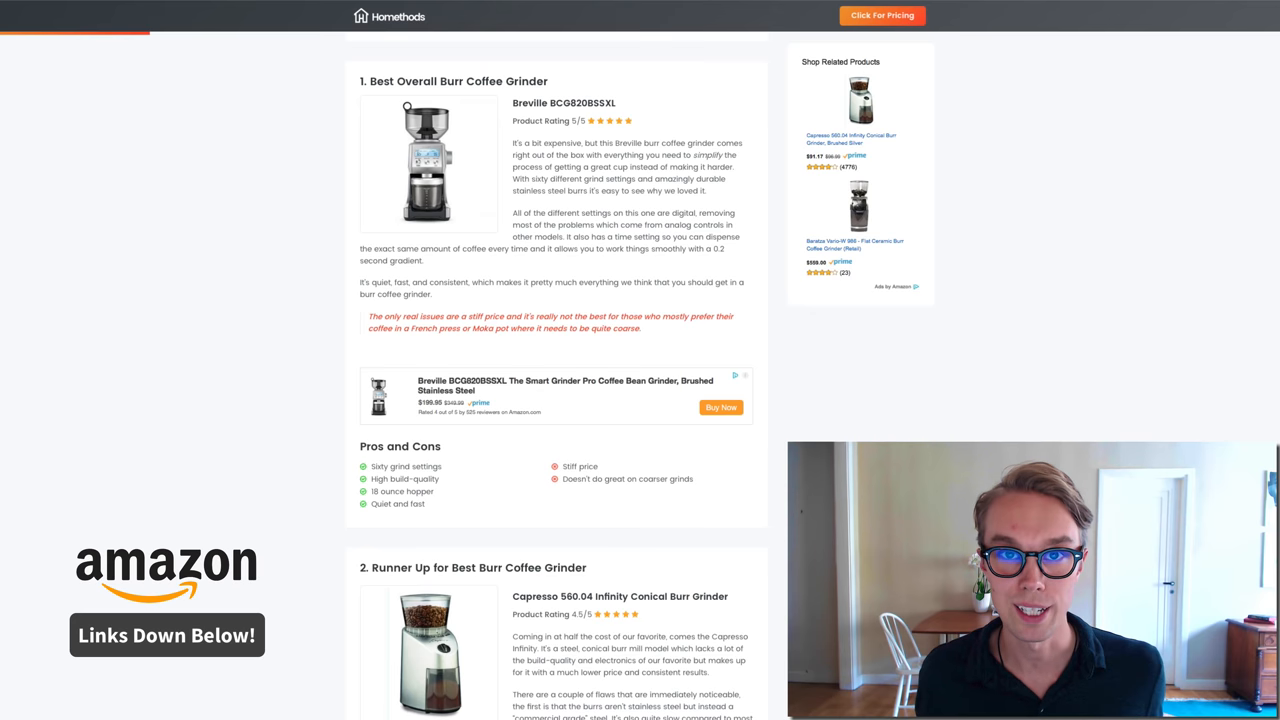
Browse the Capresso Infinity's Amazon kitchen photos and Capresso's Instagram feed, then reach the article's section 2
{"action": "scroll", "scroll_direction": "down", "scroll_amount": 3}
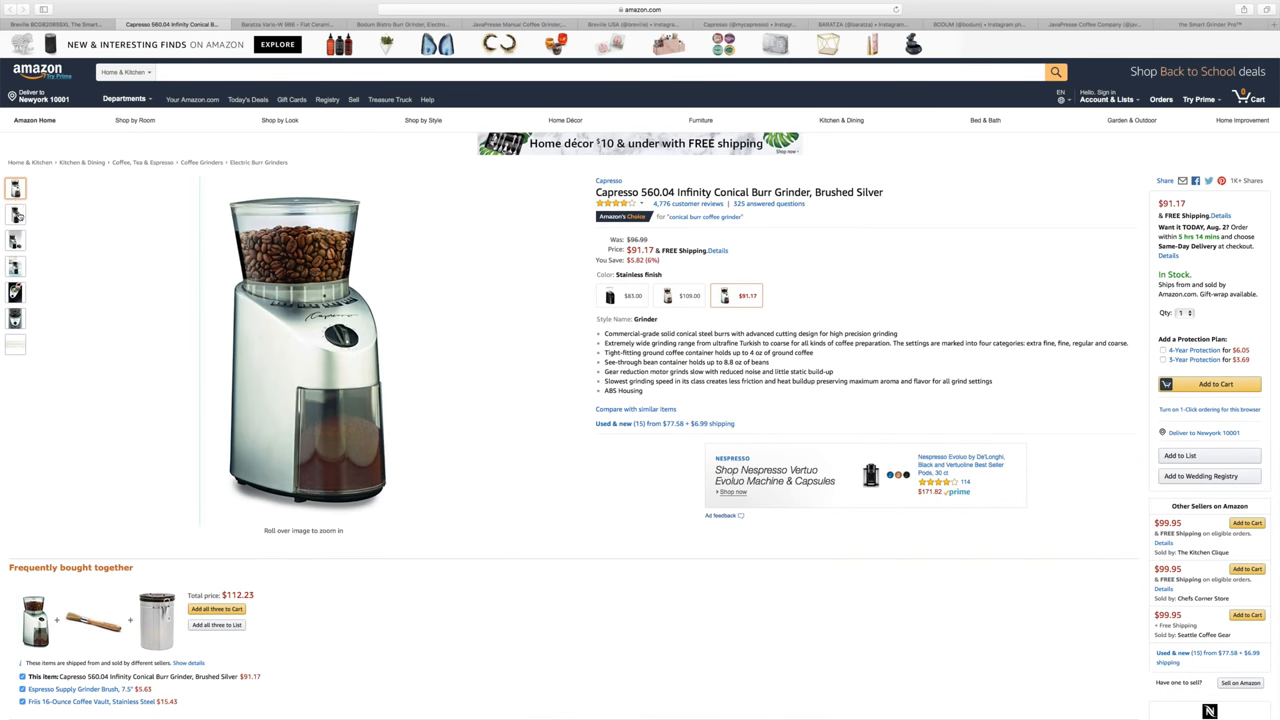
{"action": "left_click", "coordinate": [15, 240]}
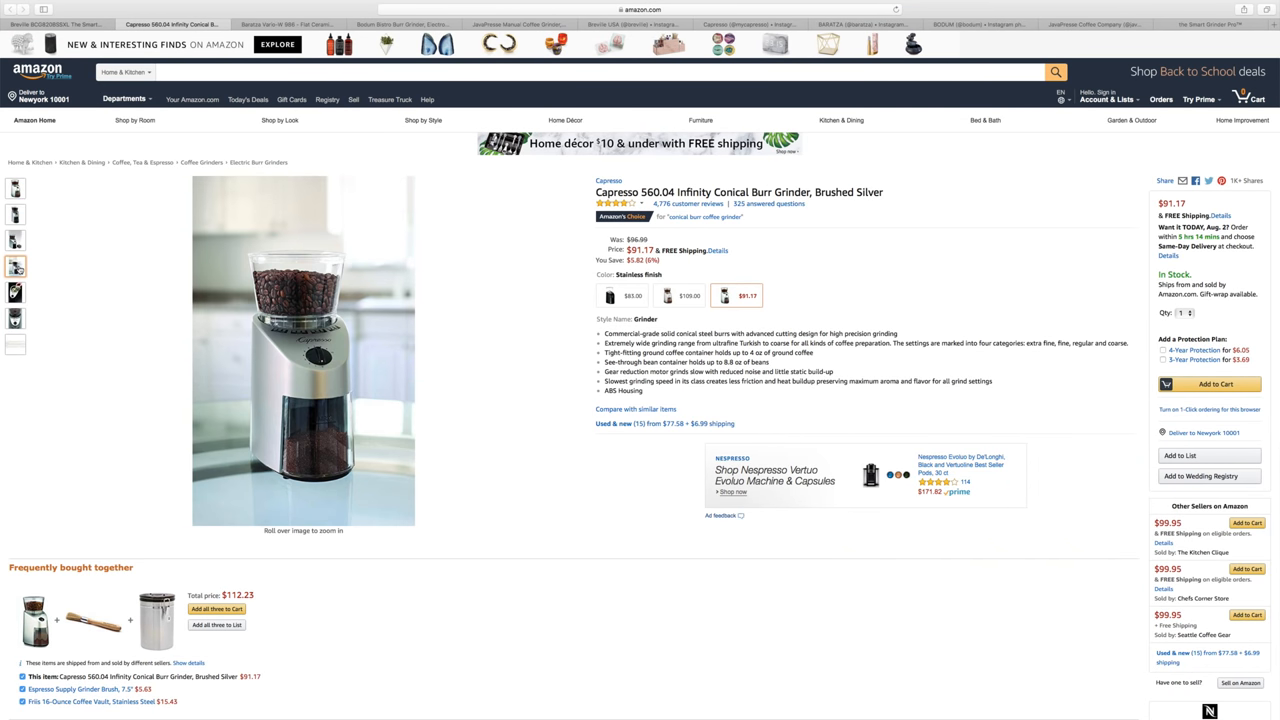
{"action": "left_click", "coordinate": [15, 292]}
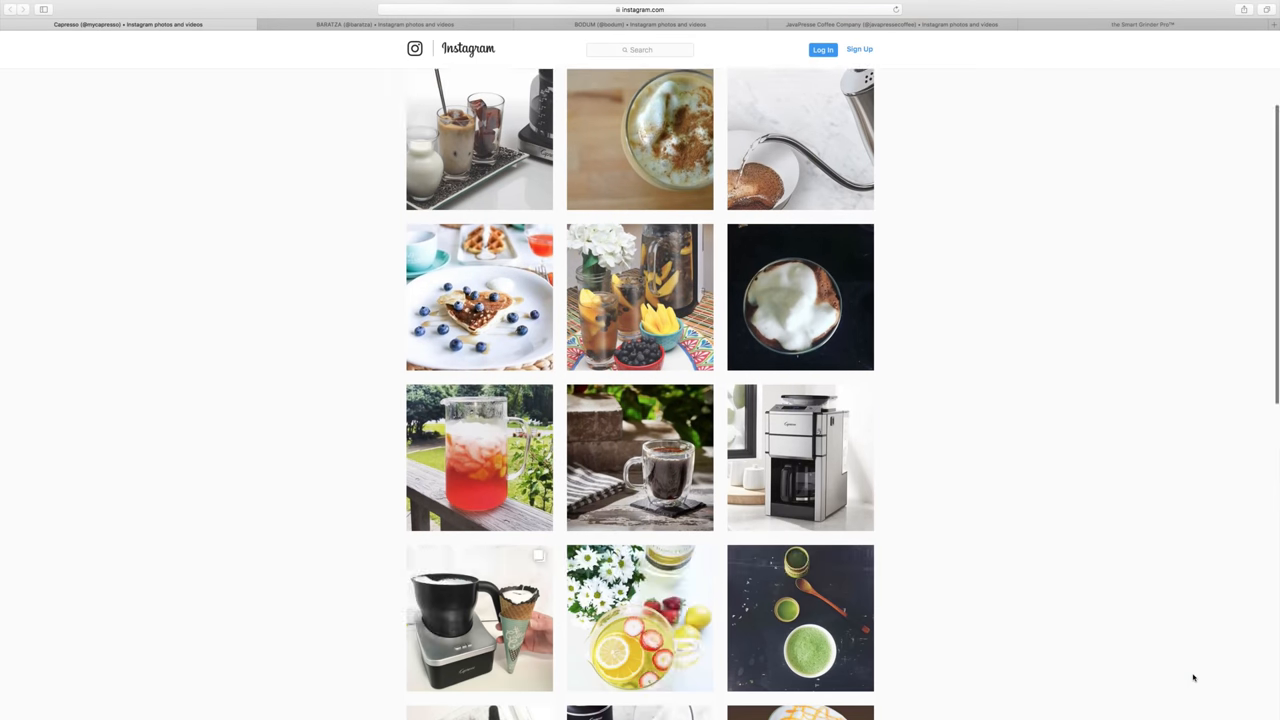
{"action": "scroll", "scroll_direction": "down", "scroll_amount": 3}
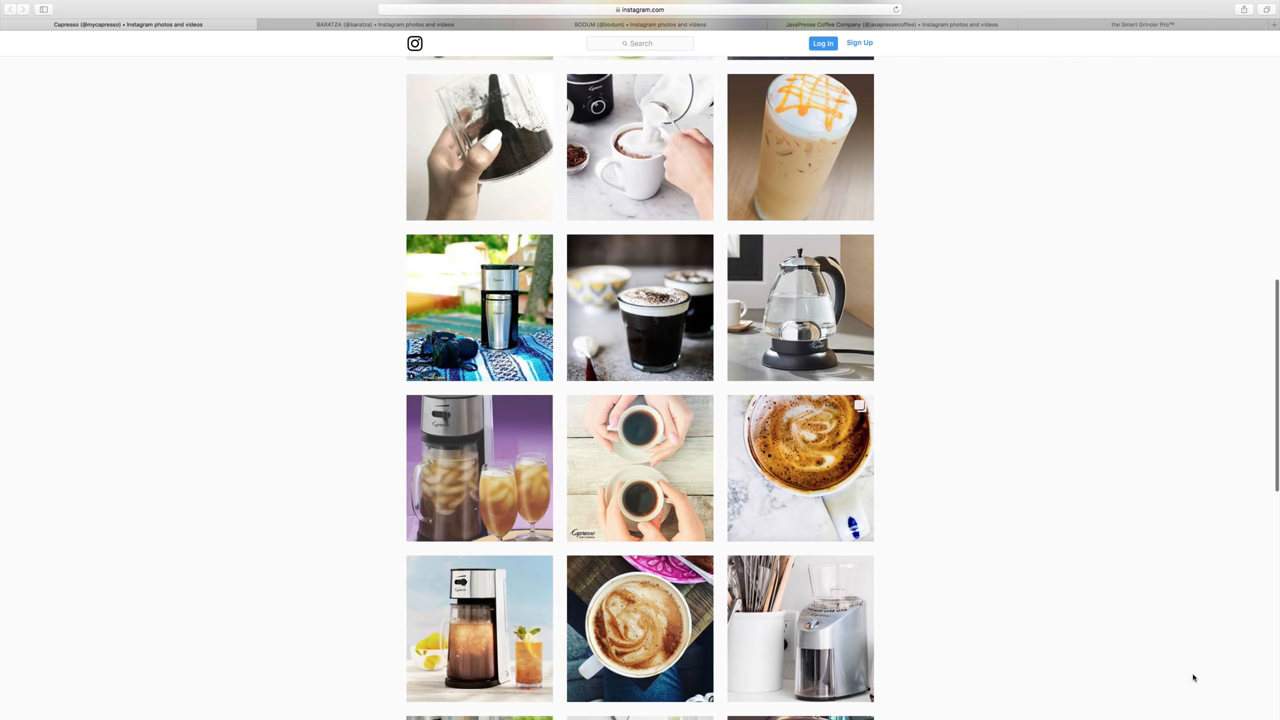
{"action": "scroll", "scroll_direction": "down", "scroll_amount": 3}
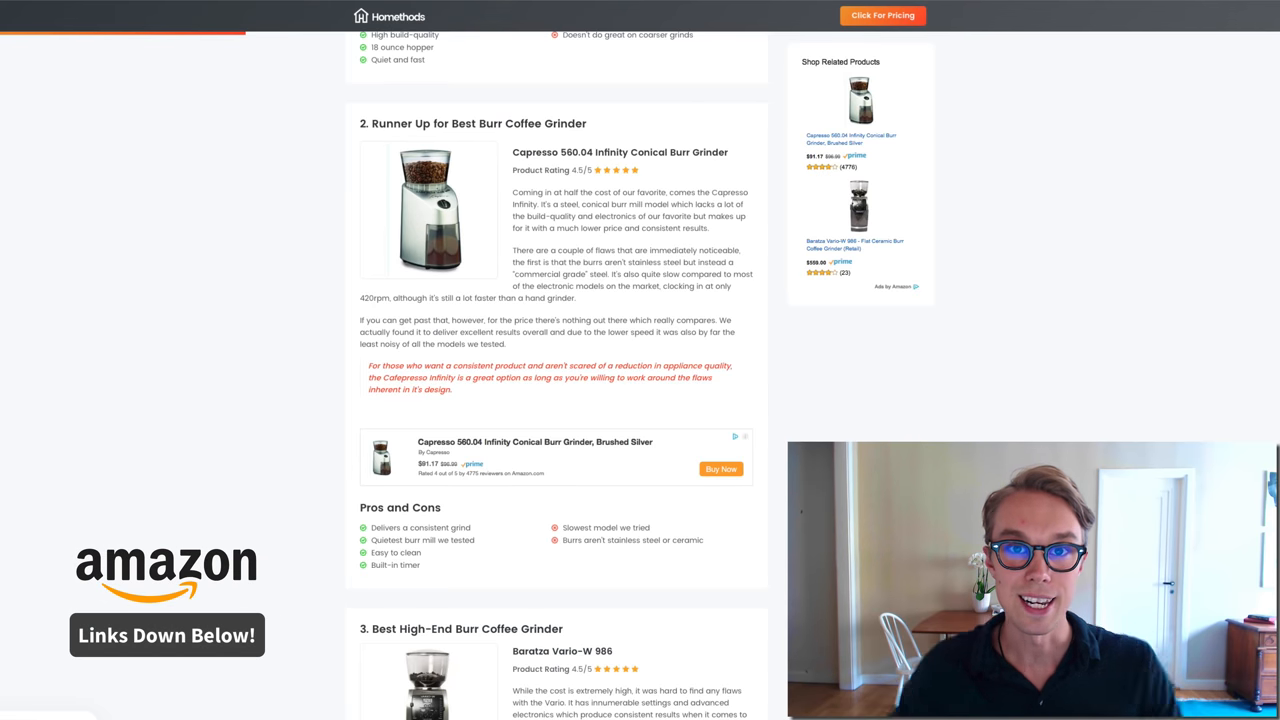
Browse the Baratza Vario-W 986 Amazon photos, including the grinder's front view
{"action": "scroll", "scroll_direction": "down", "scroll_amount": 3}
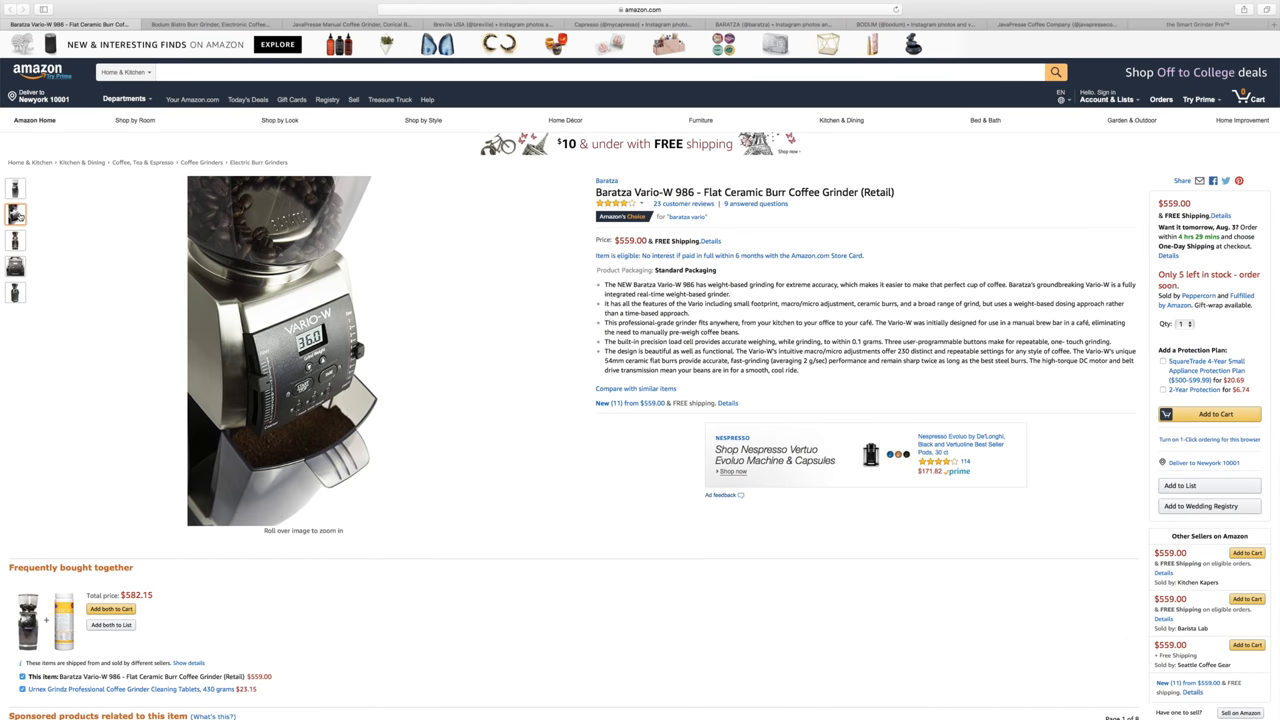
{"action": "left_click", "coordinate": [15, 240]}
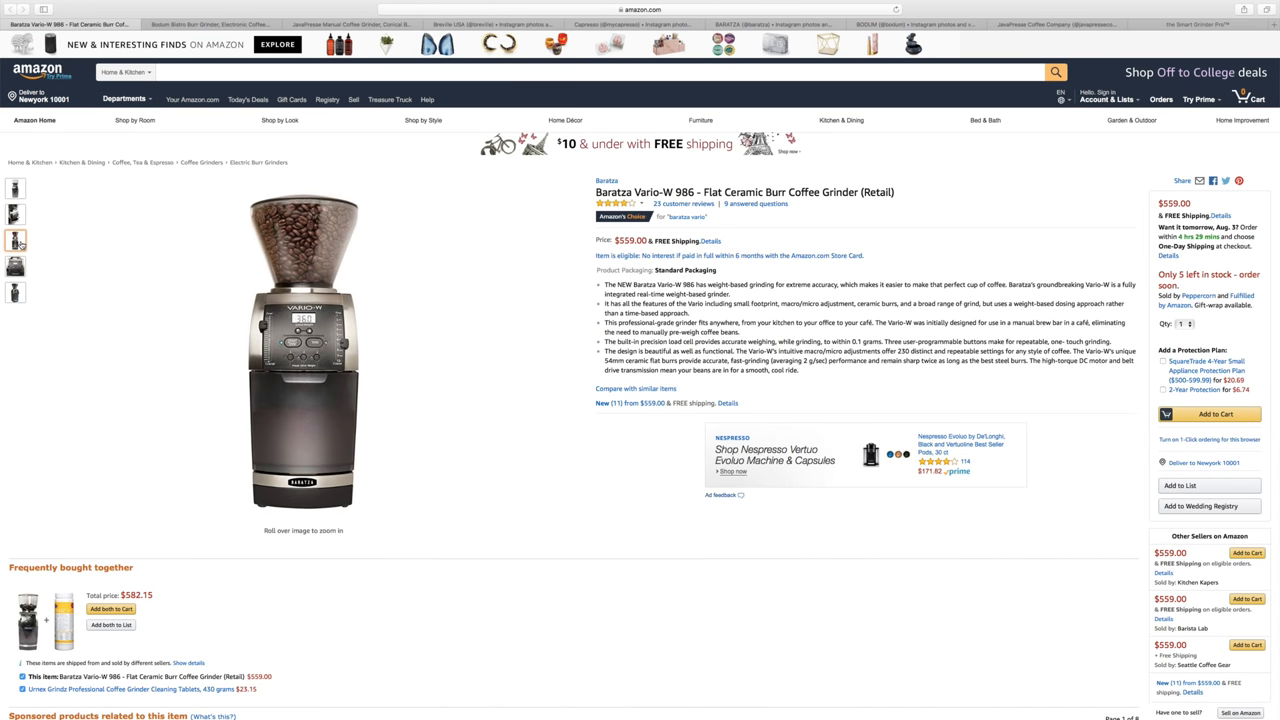
{"action": "left_click", "coordinate": [15, 265]}
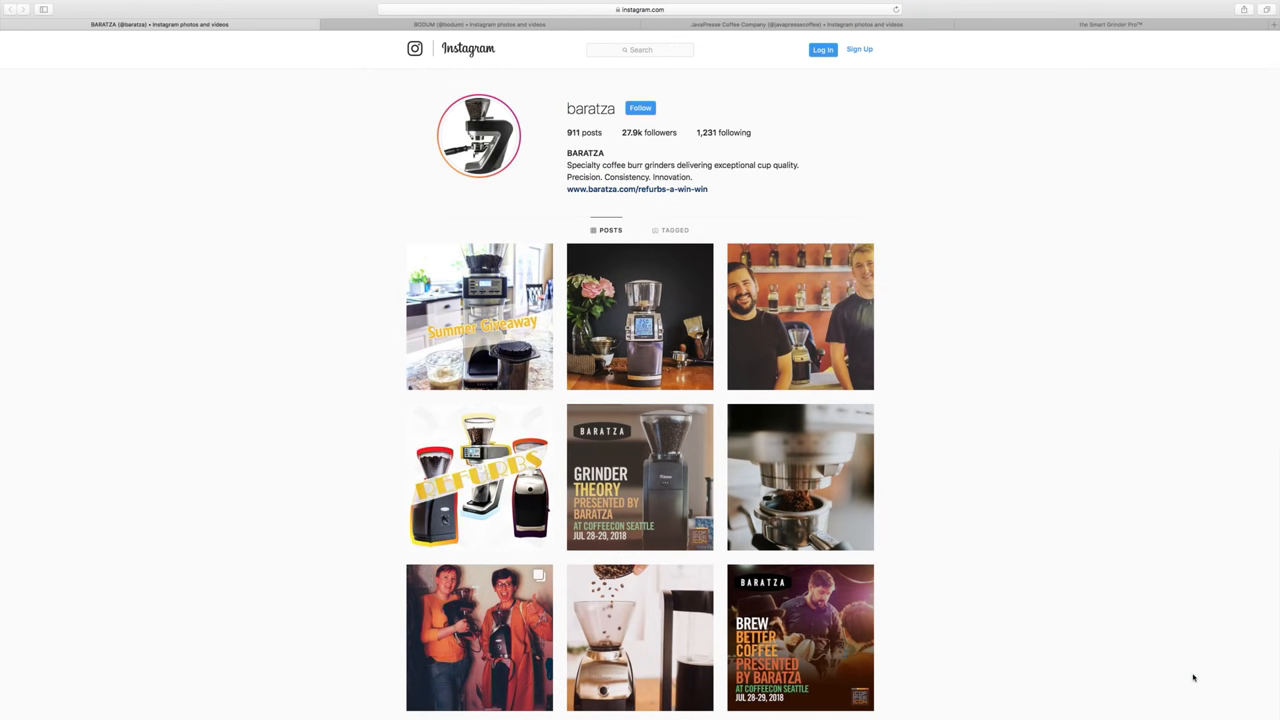
Scroll Baratza's Instagram feed and the article down to section 3, reaching the Bodum Bistro Amazon listing
{"action": "scroll", "scroll_direction": "down", "scroll_amount": 3}
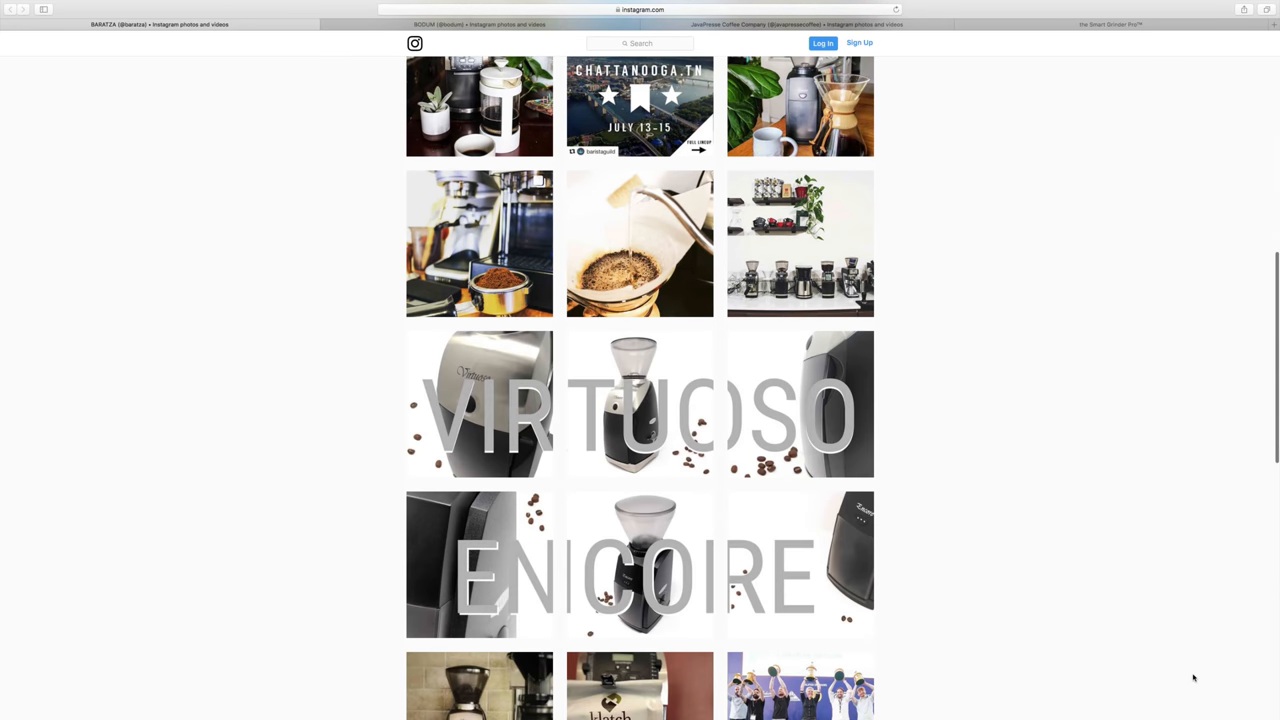
{"action": "scroll", "scroll_direction": "down", "scroll_amount": 3}
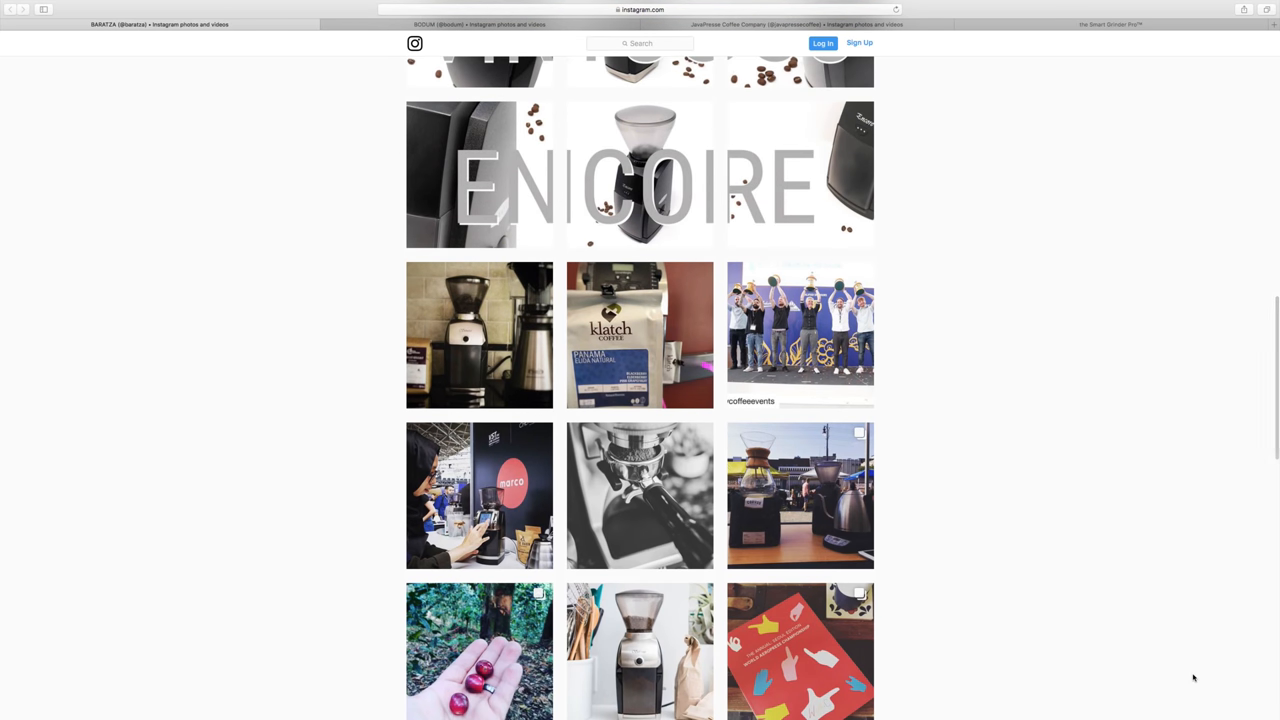
{"action": "scroll", "scroll_direction": "down", "scroll_amount": 3}
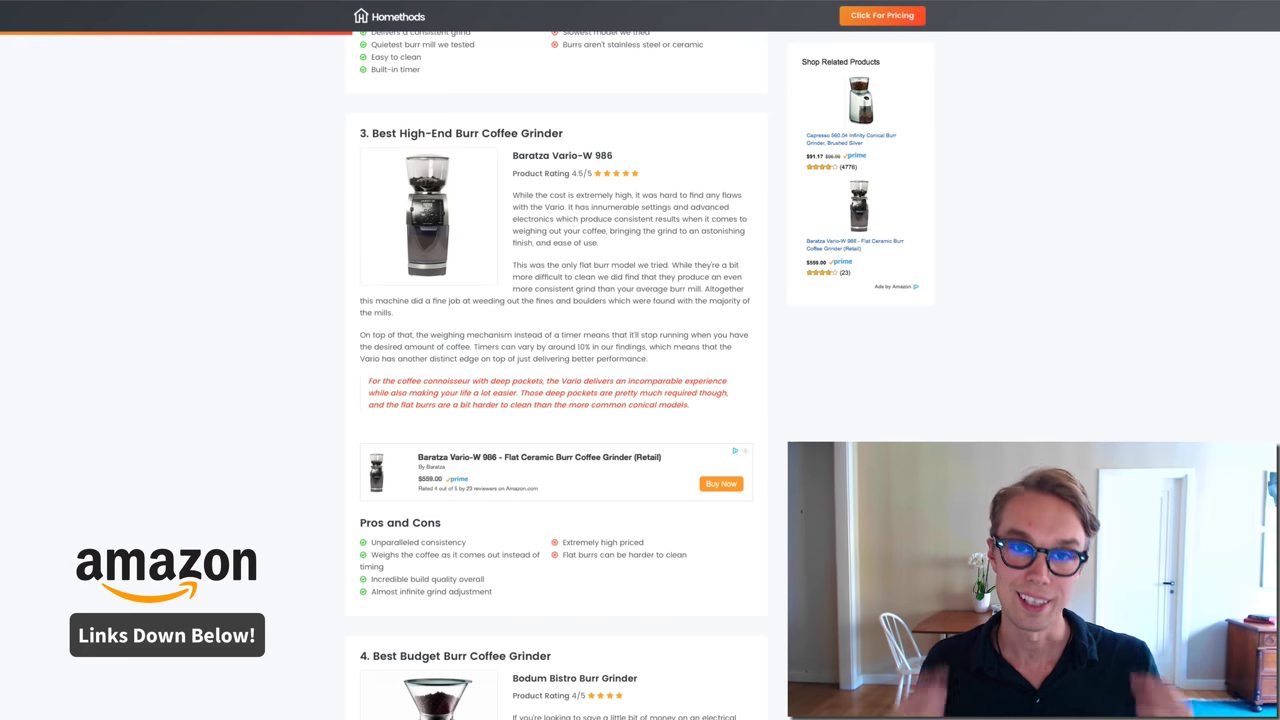
{"action": "scroll", "scroll_direction": "down", "scroll_amount": 3}
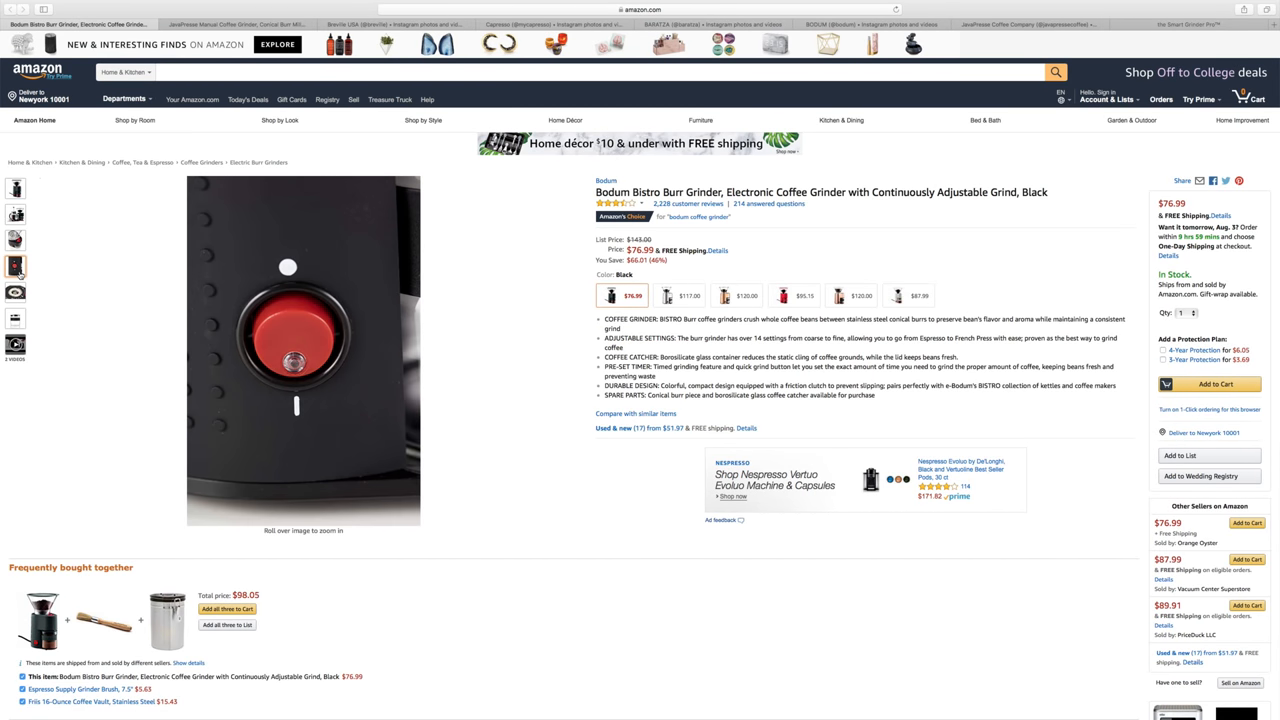
Scroll through Bodum's Instagram photos and land on the article's section 4, Best Budget Burr Coffee Grinder
{"action": "left_click", "coordinate": [15, 292]}
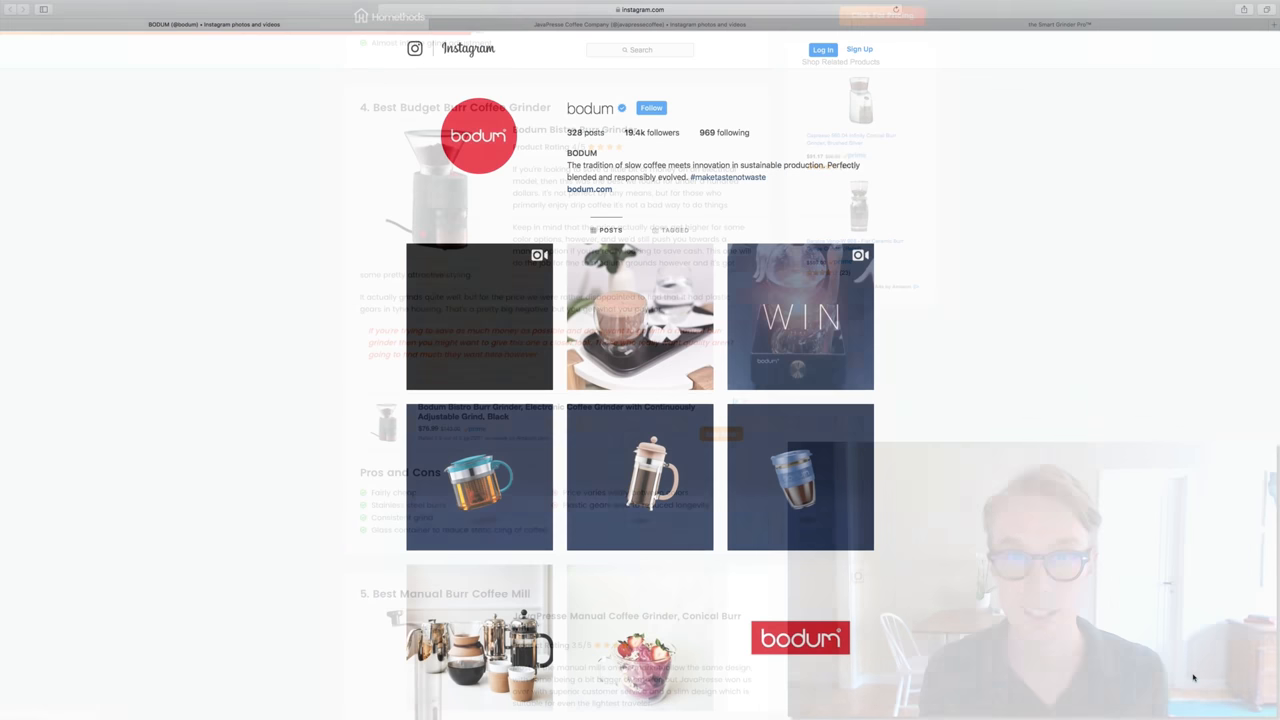
{"action": "scroll", "scroll_direction": "down", "scroll_amount": 3}
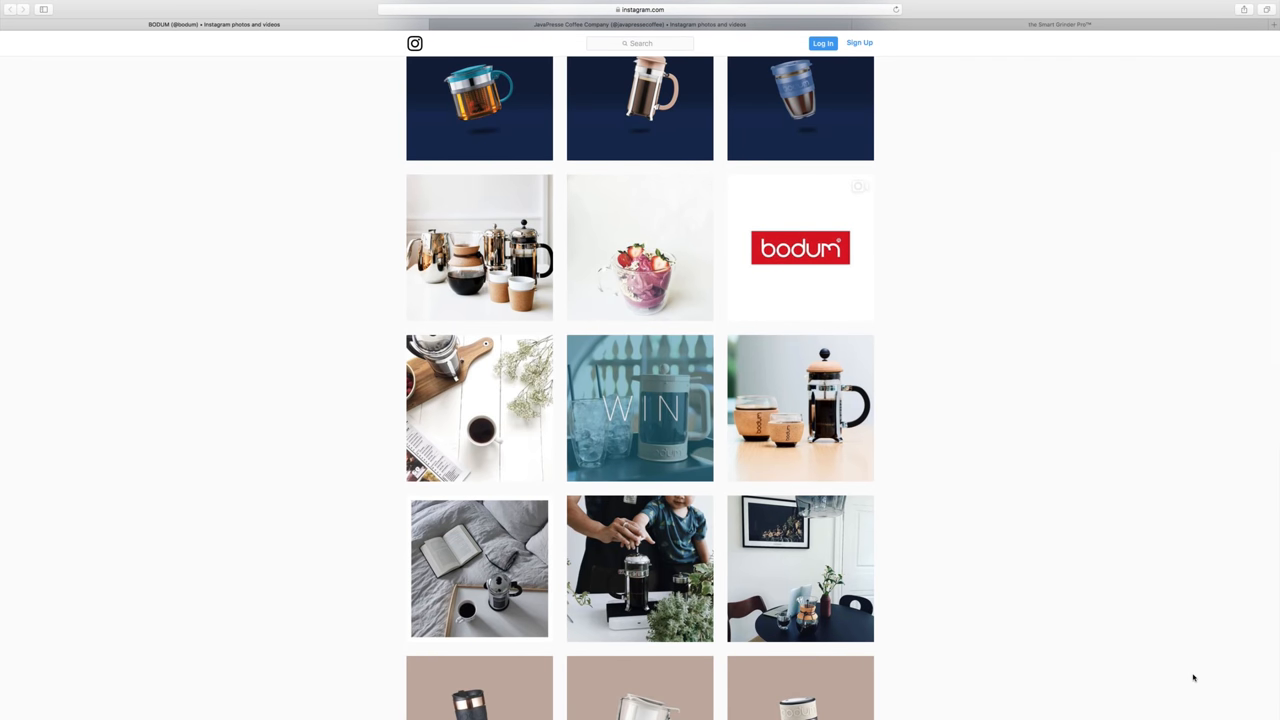
{"action": "scroll", "scroll_direction": "down", "scroll_amount": 3}
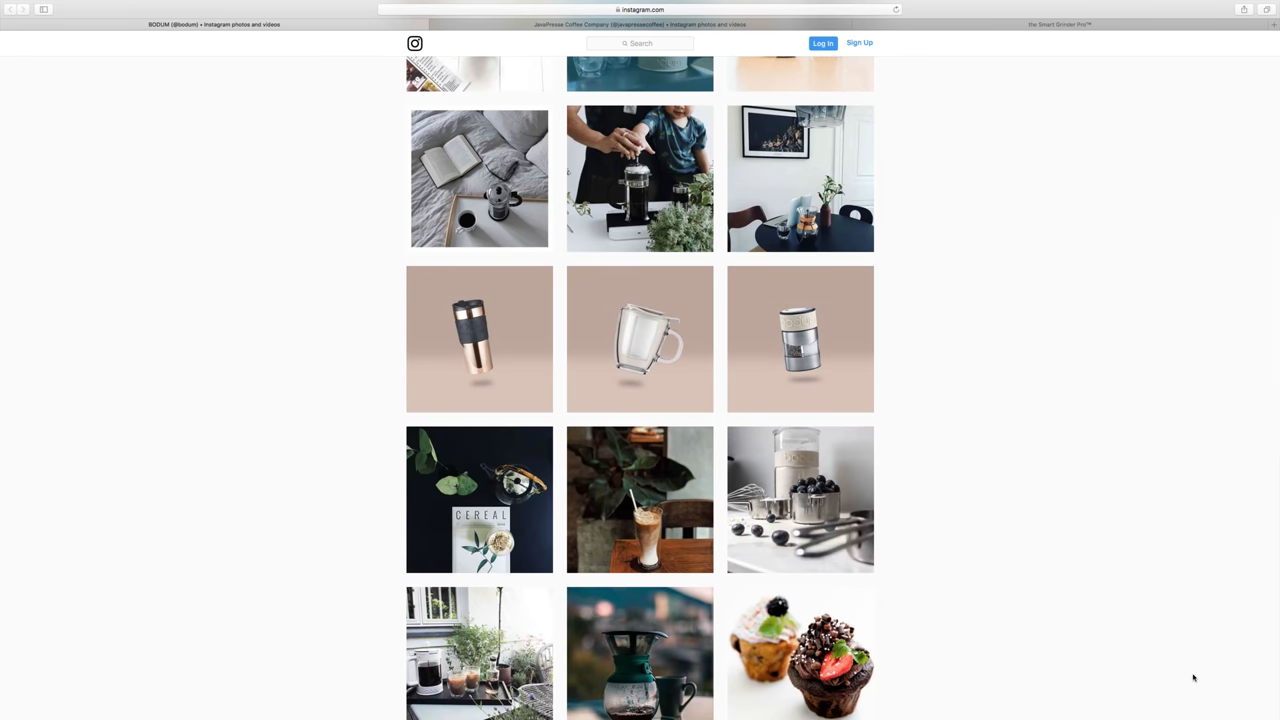
{"action": "scroll", "scroll_direction": "down", "scroll_amount": 3}
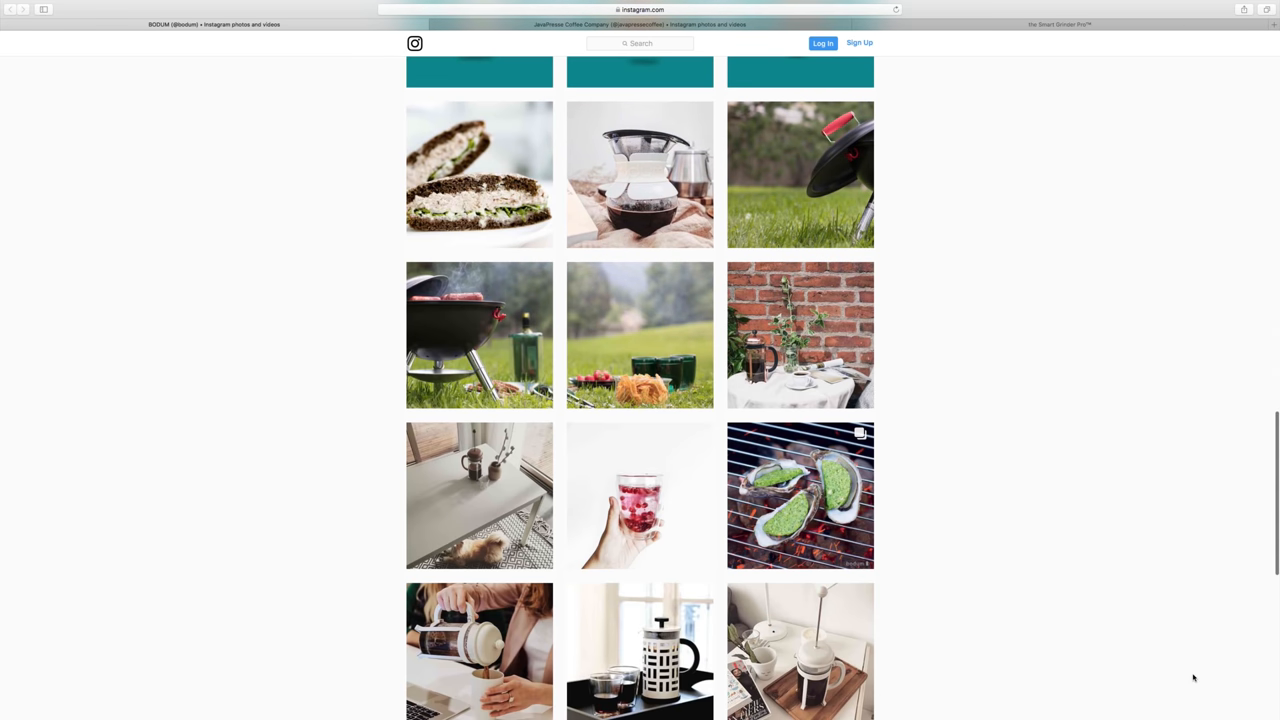
{"action": "scroll", "scroll_direction": "down", "scroll_amount": 3}
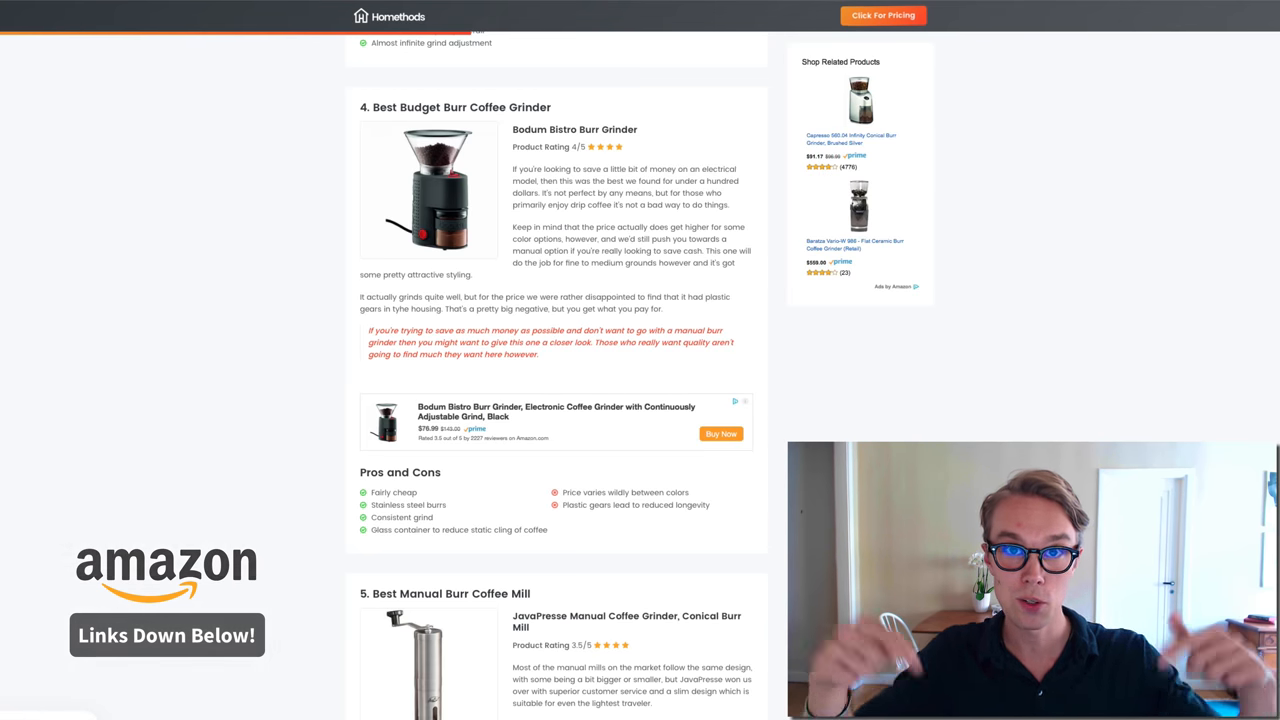
View the JavaPresse Manual Coffee Grinder's Amazon listing and its additional product photos
{"action": "scroll", "scroll_direction": "down", "scroll_amount": 3}
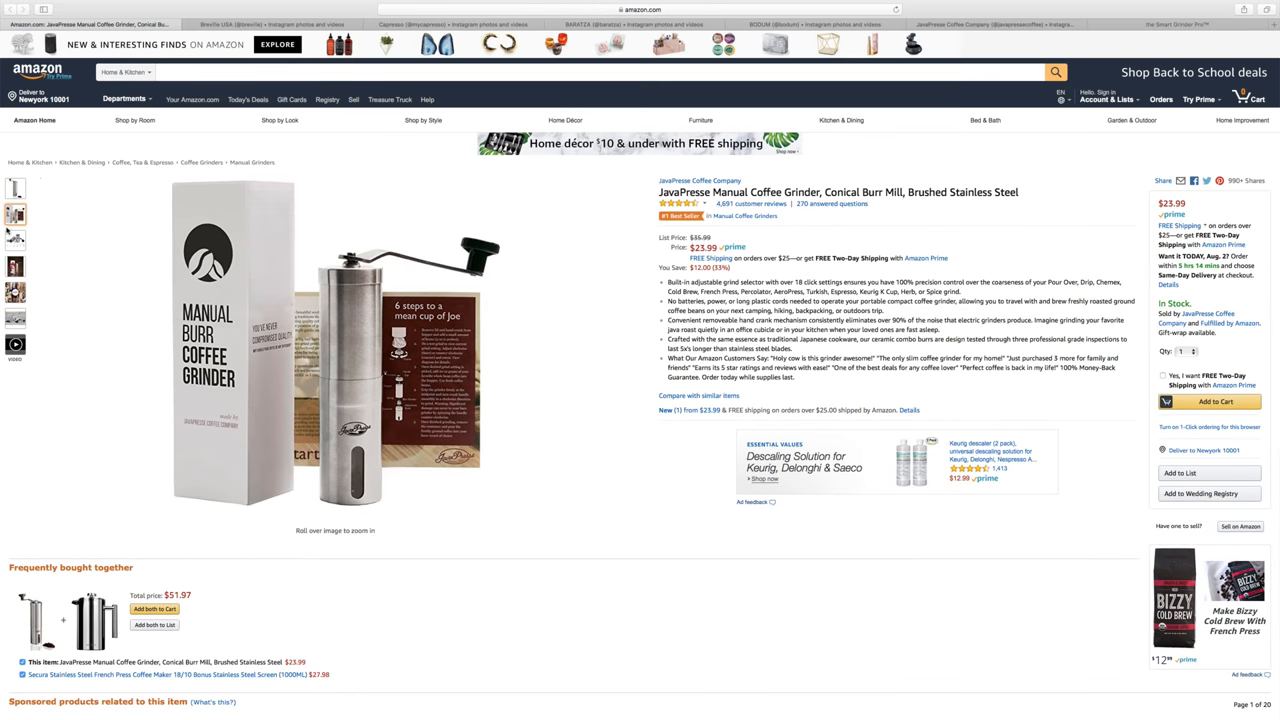
{"action": "left_click", "coordinate": [15, 240]}
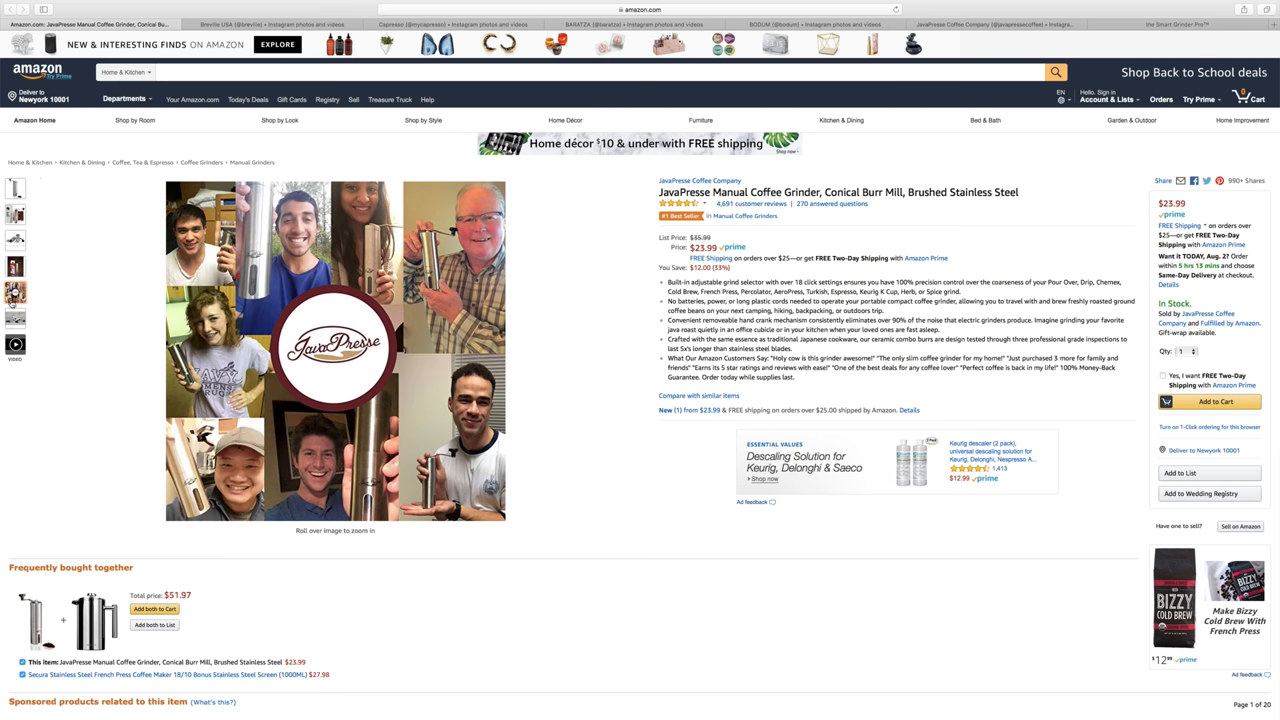
{"action": "left_click", "coordinate": [15, 213]}
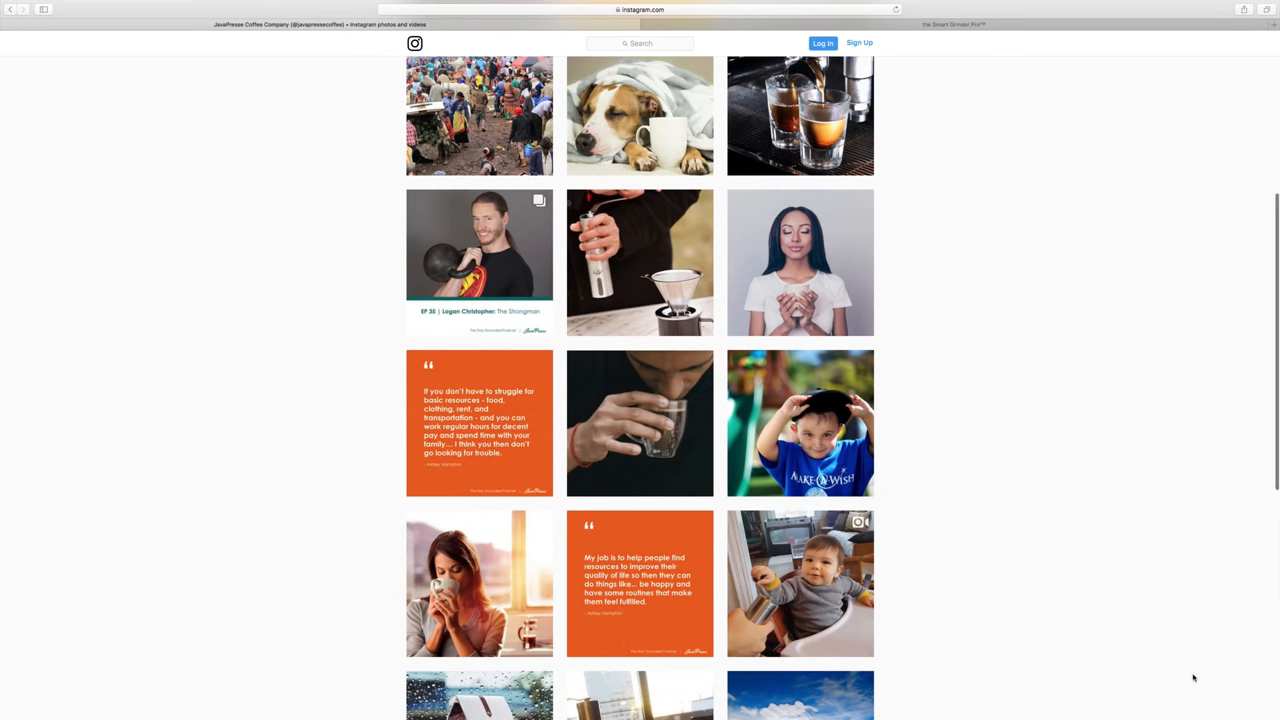
Scroll JavaPresse's Instagram feed and reach the article's section 5, Best Manual Burr Coffee Mill
{"action": "scroll", "scroll_direction": "down", "scroll_amount": 3}
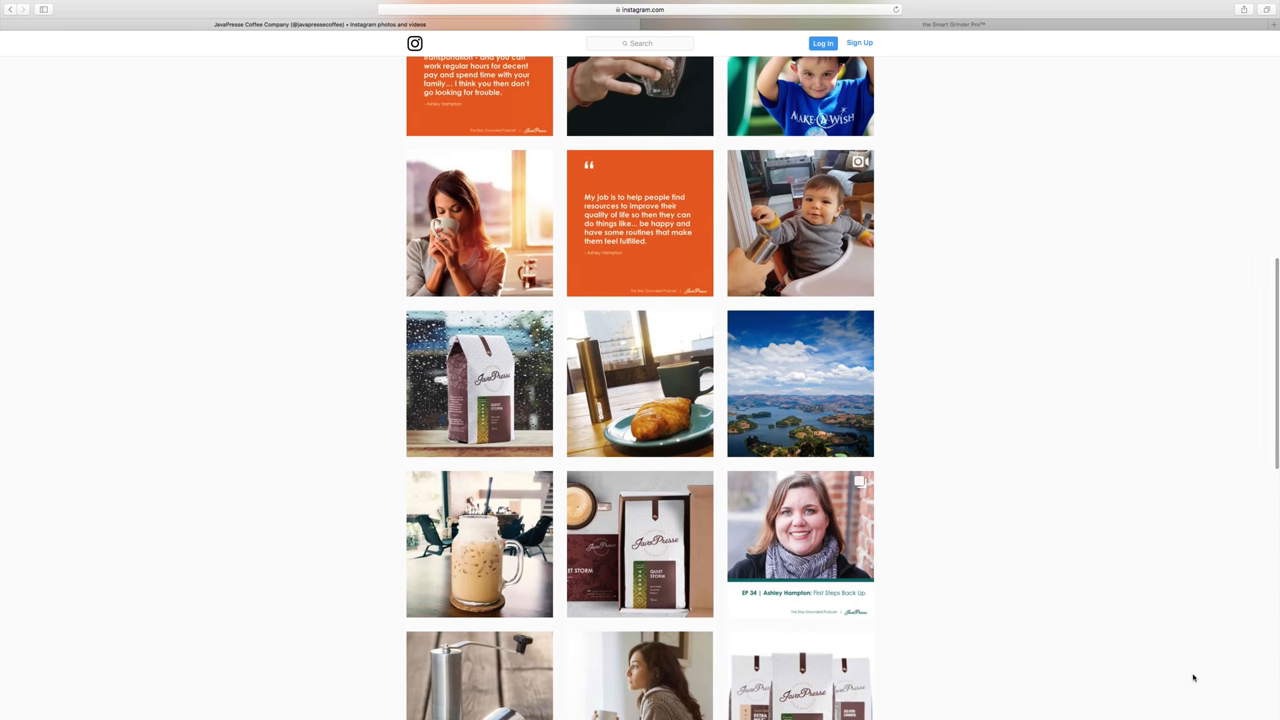
{"action": "scroll", "scroll_direction": "down", "scroll_amount": 3}
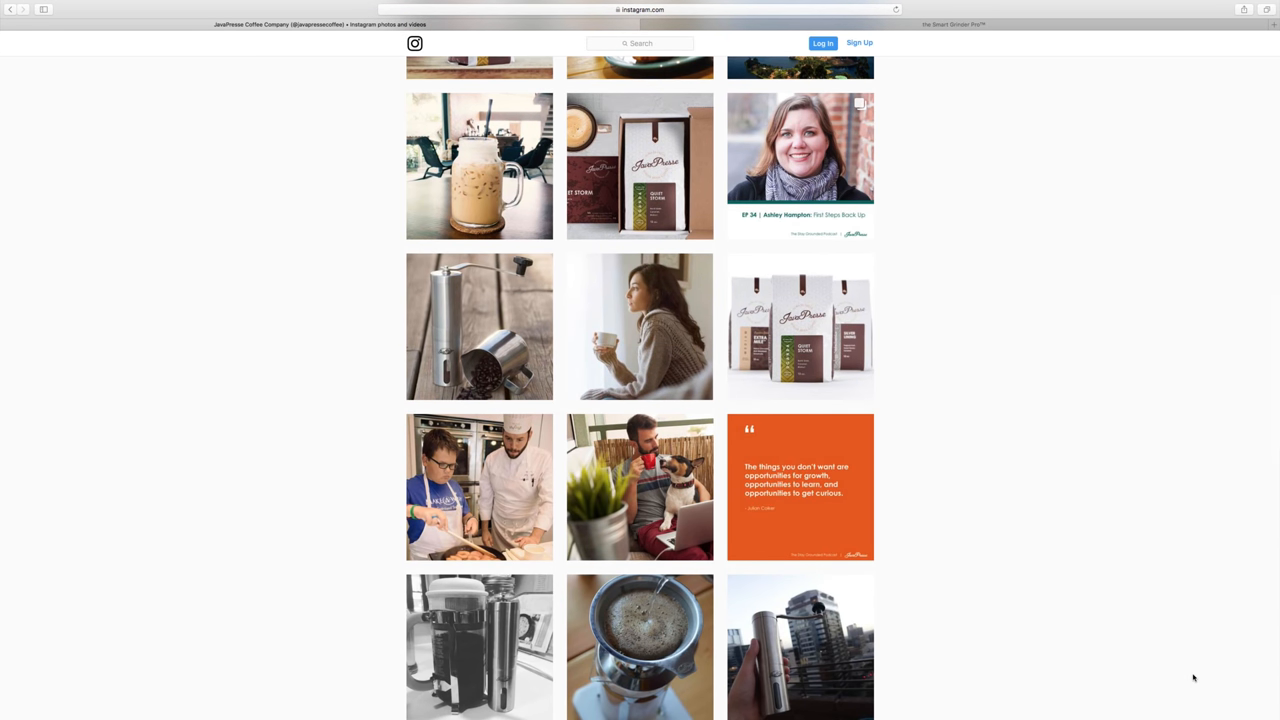
{"action": "scroll", "scroll_direction": "down", "scroll_amount": 3}
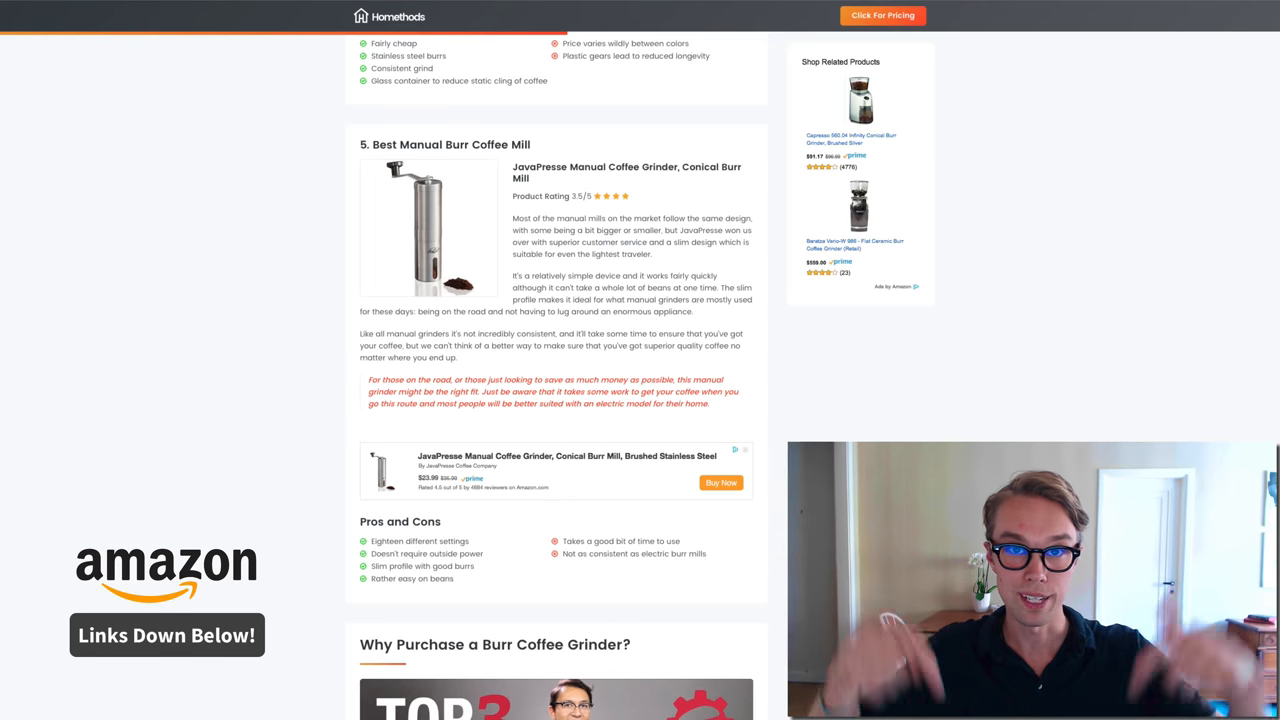
Scroll through the buying guide sections to the Conclusion recommending the Breville BCG820BSSXL
{"action": "scroll", "scroll_direction": "down", "scroll_amount": 3}
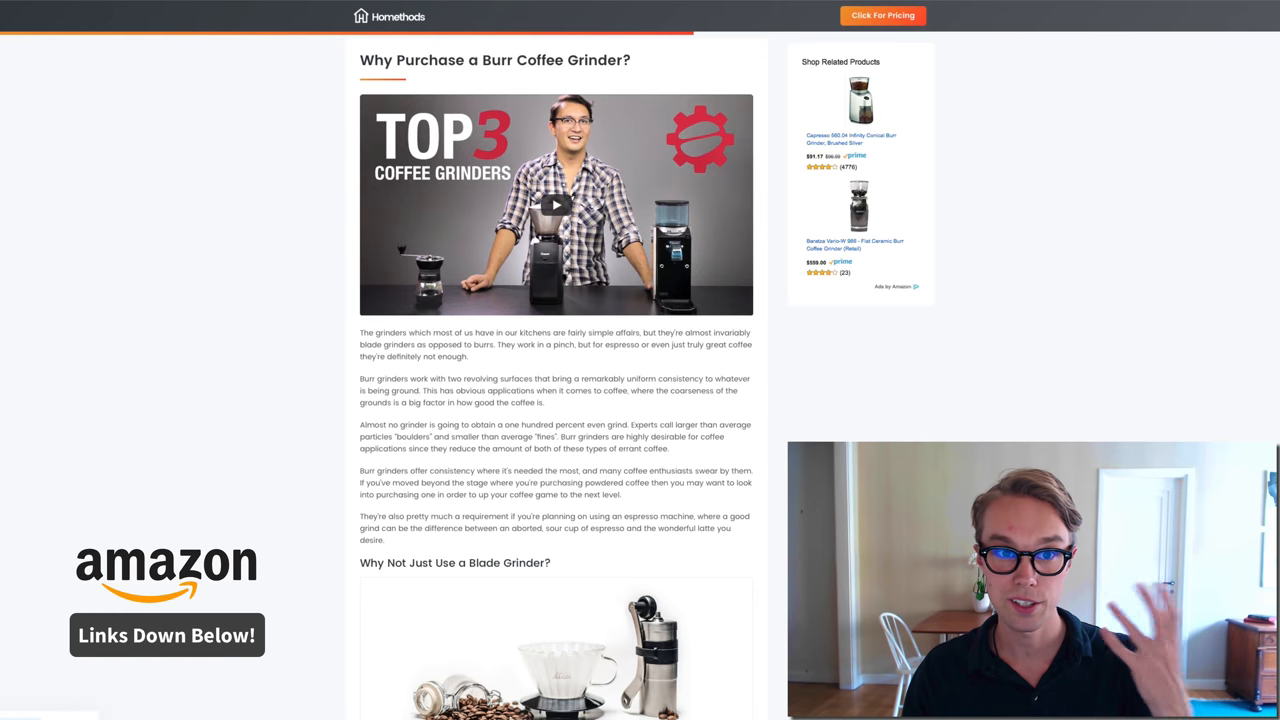
{"action": "scroll", "scroll_direction": "down", "scroll_amount": 3}
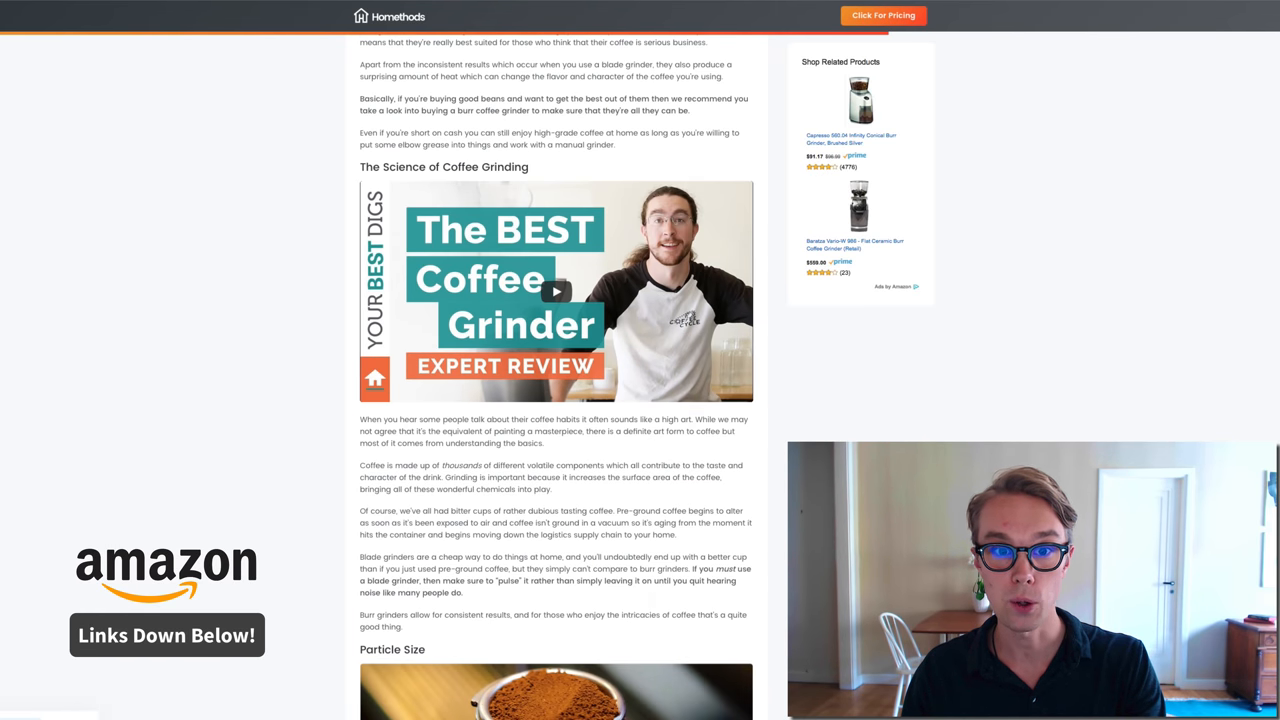
{"action": "scroll", "scroll_direction": "down", "scroll_amount": 3}
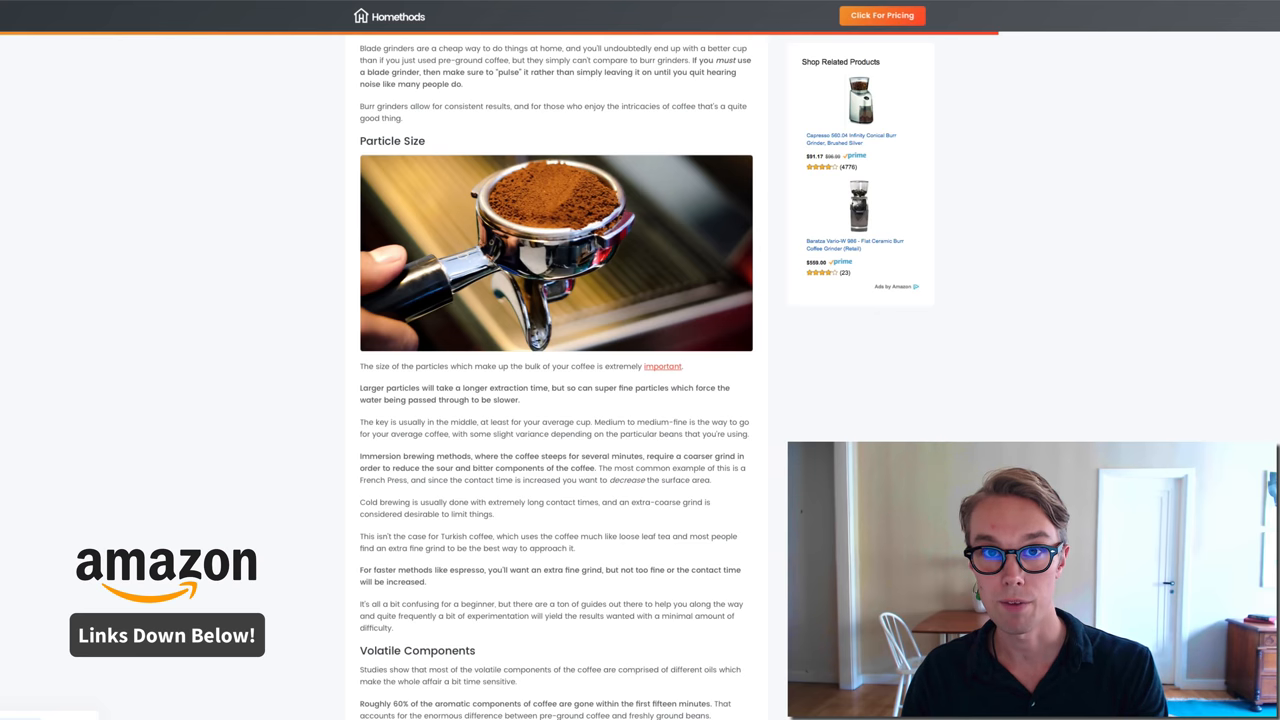
{"action": "scroll", "scroll_direction": "down", "scroll_amount": 3}
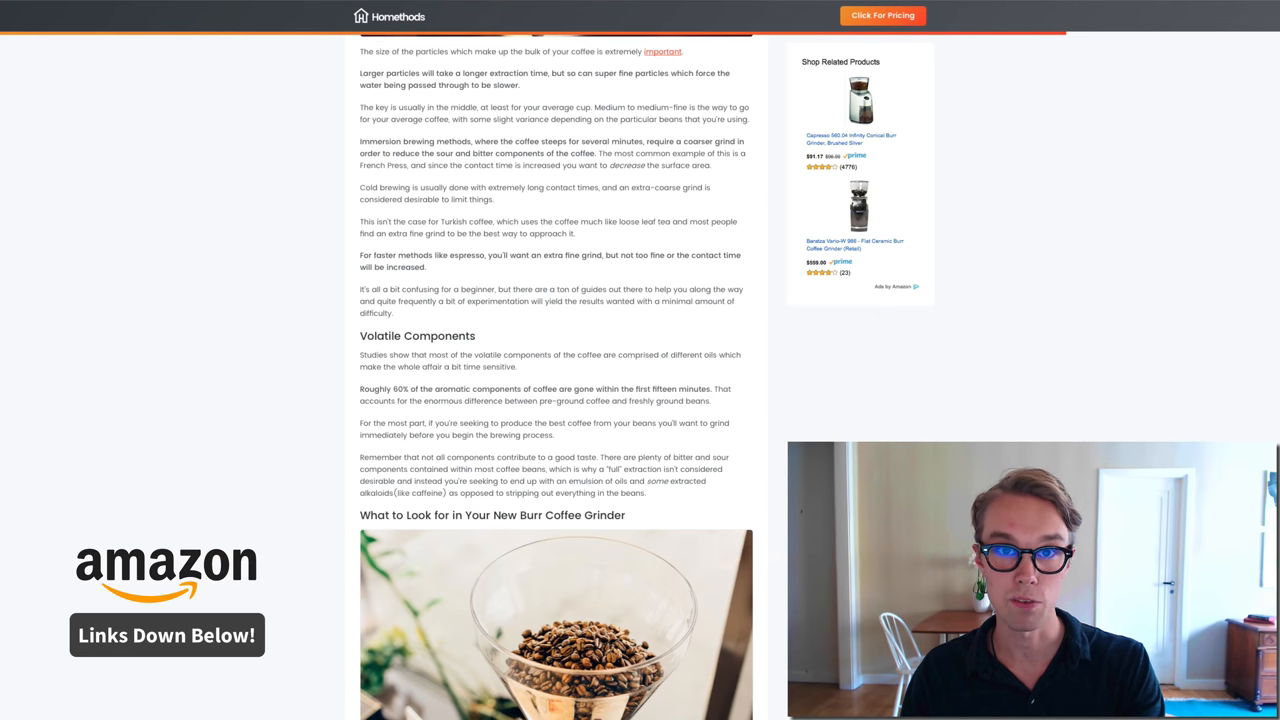
{"action": "scroll", "scroll_direction": "down", "scroll_amount": 3}
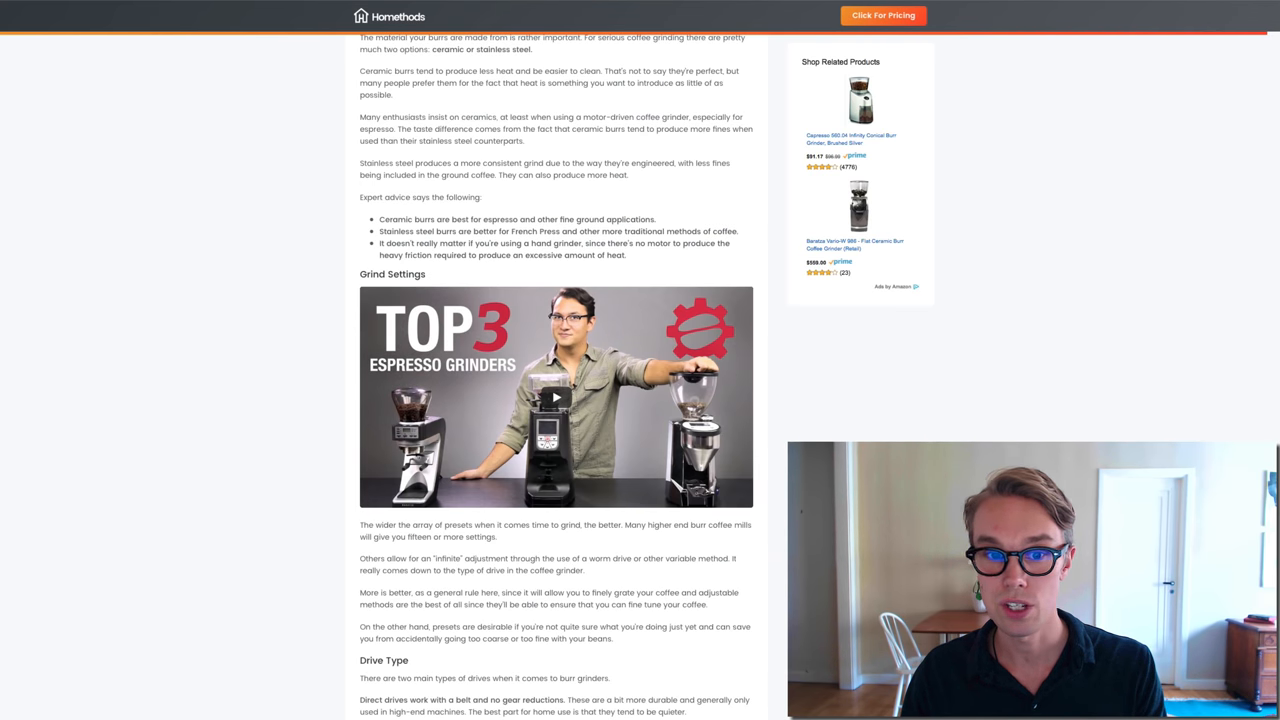
{"action": "scroll", "scroll_direction": "down", "scroll_amount": 3}
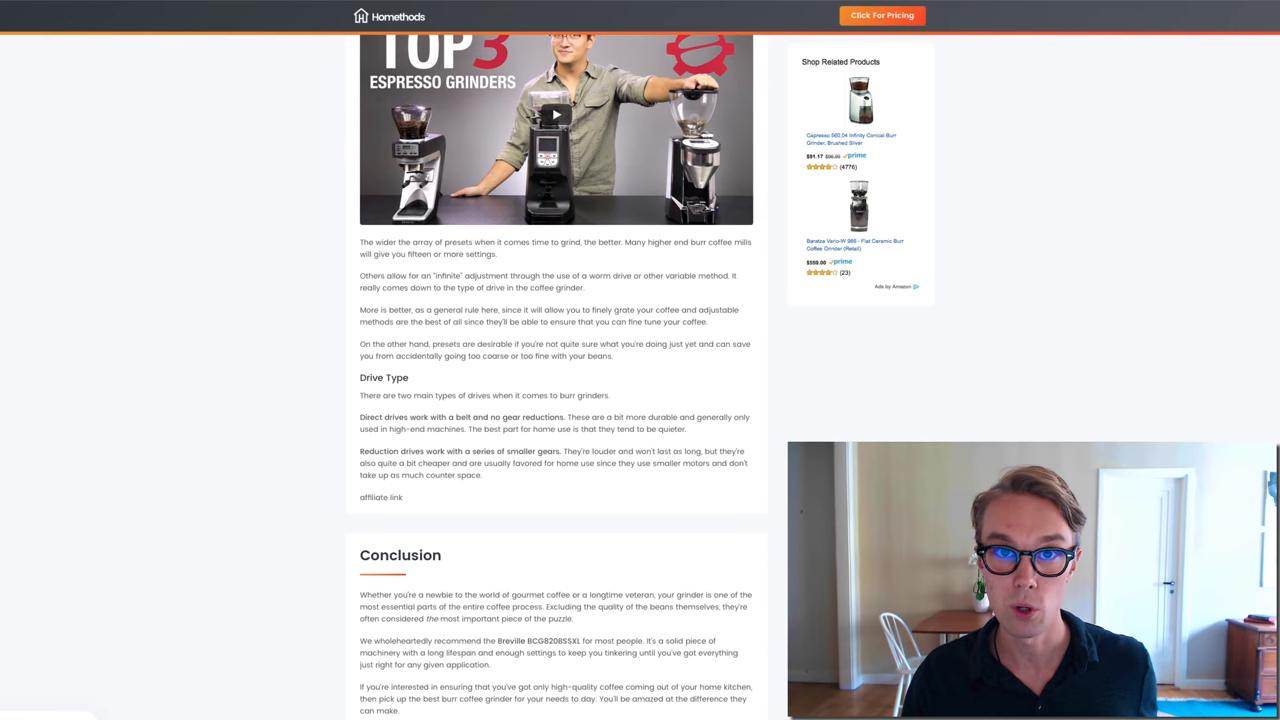
{"action": "scroll", "scroll_direction": "up", "scroll_amount": 3}
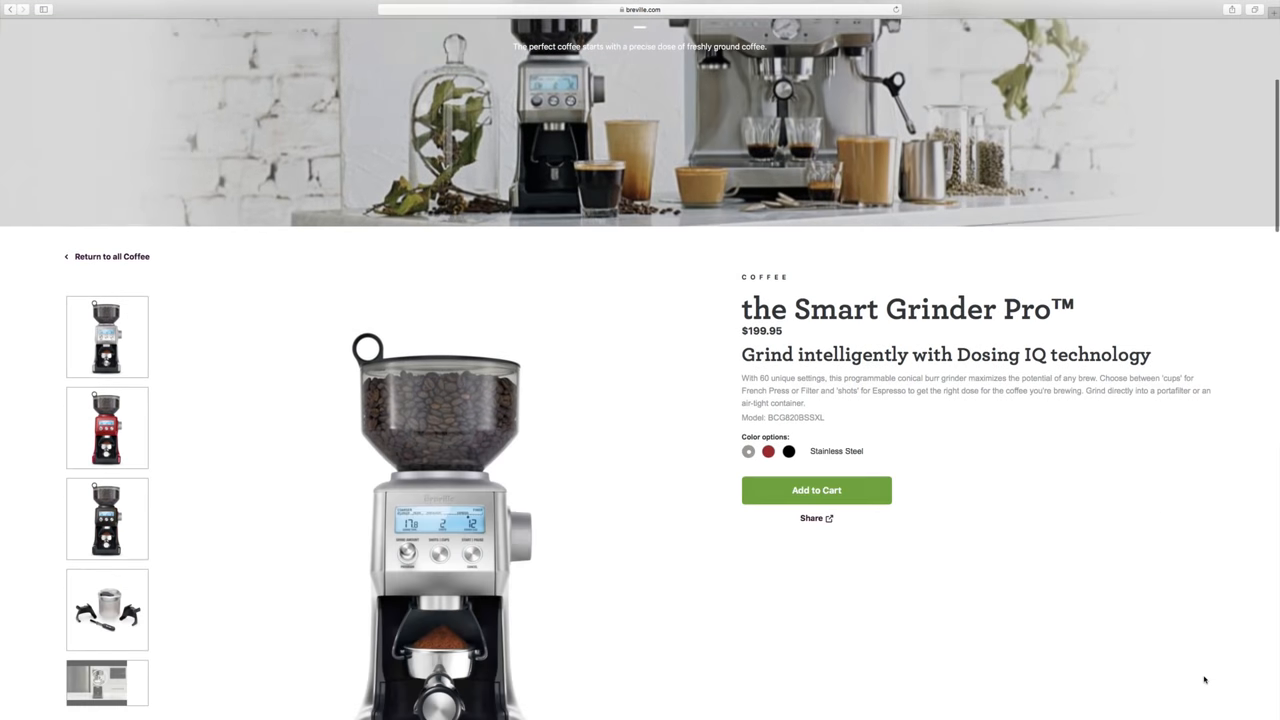
Scroll the Smart Grinder Pro page past Product DNA, specifications and related parts to the Support section and footer
{"action": "scroll", "scroll_direction": "down", "scroll_amount": 3}
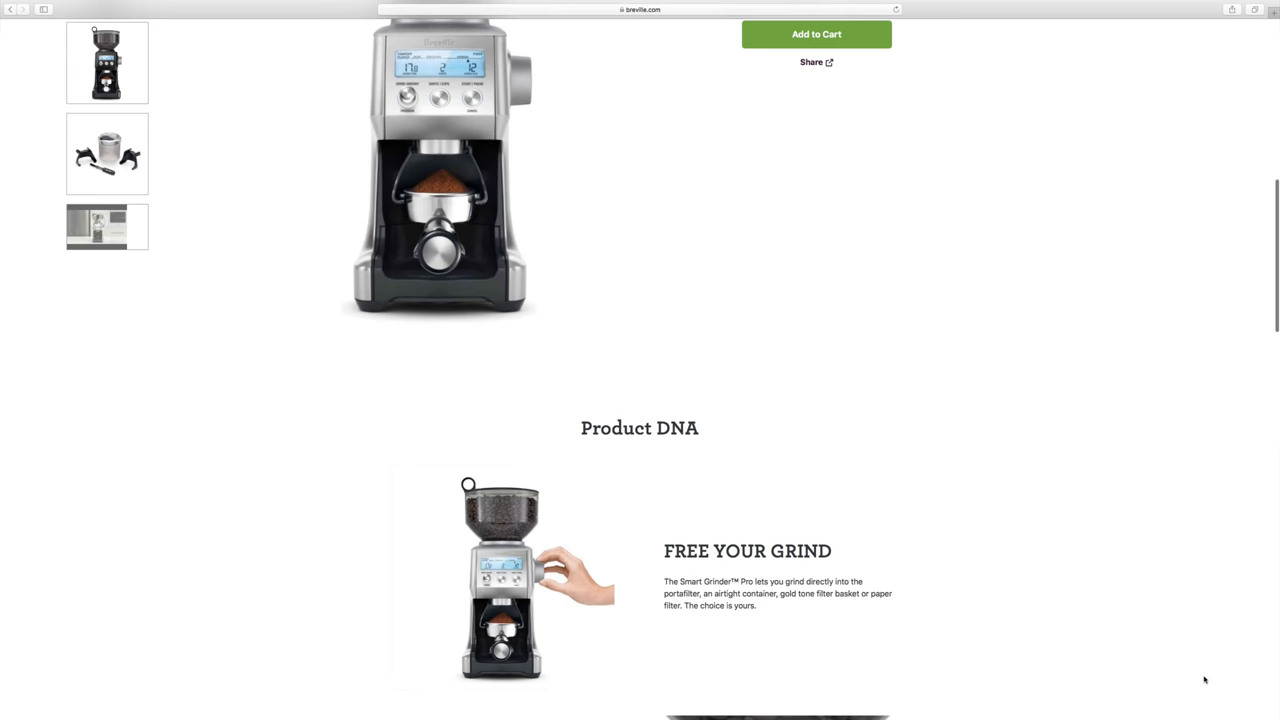
{"action": "scroll", "scroll_direction": "down", "scroll_amount": 3}
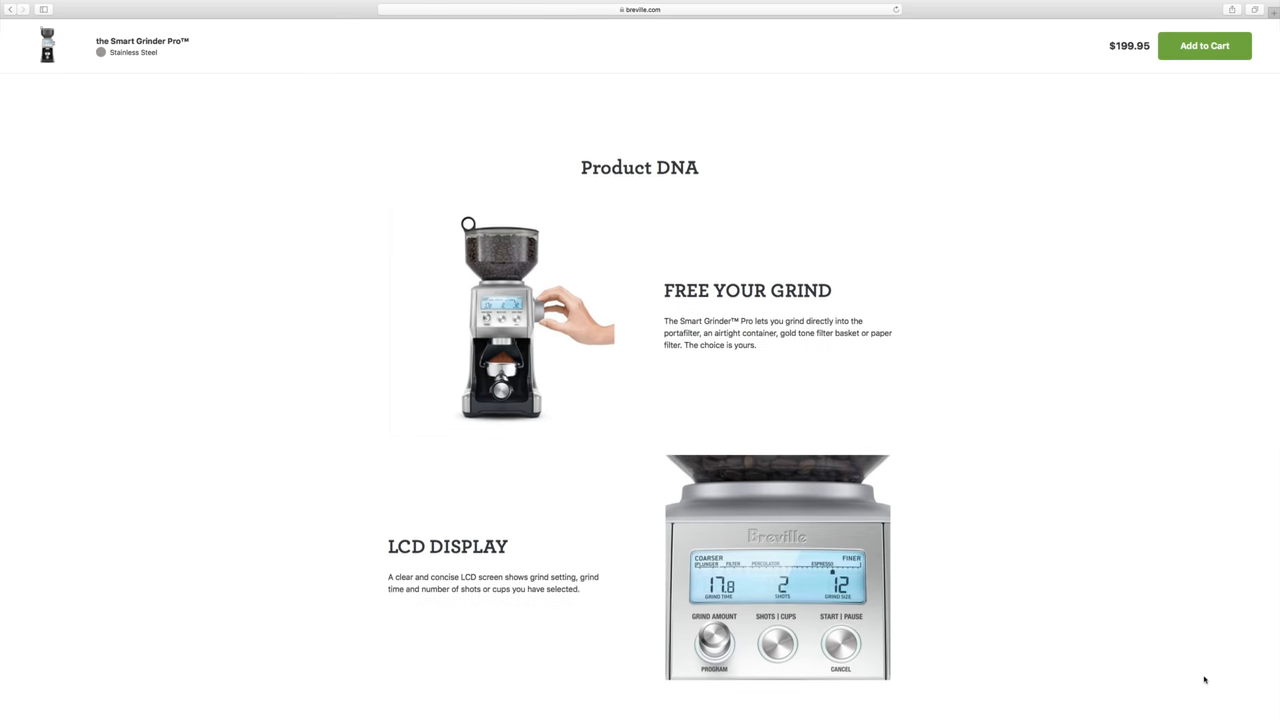
{"action": "scroll", "scroll_direction": "down", "scroll_amount": 3}
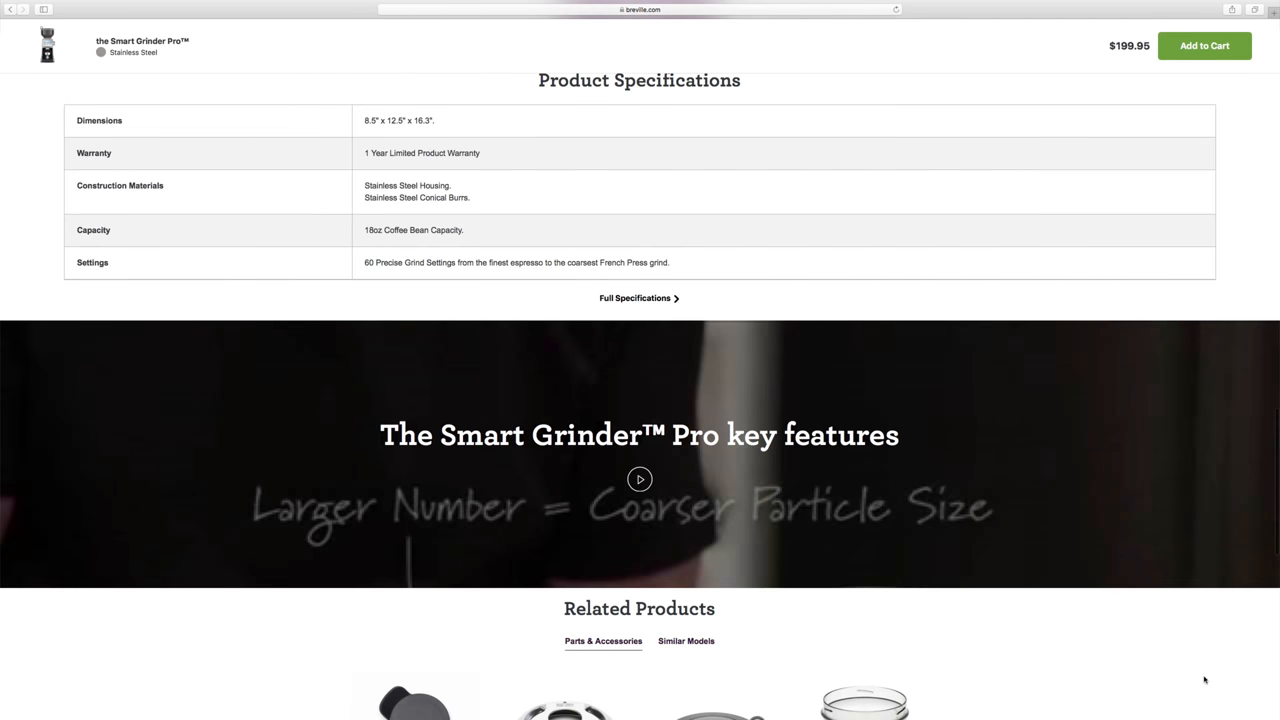
{"action": "scroll", "scroll_direction": "down", "scroll_amount": 3}
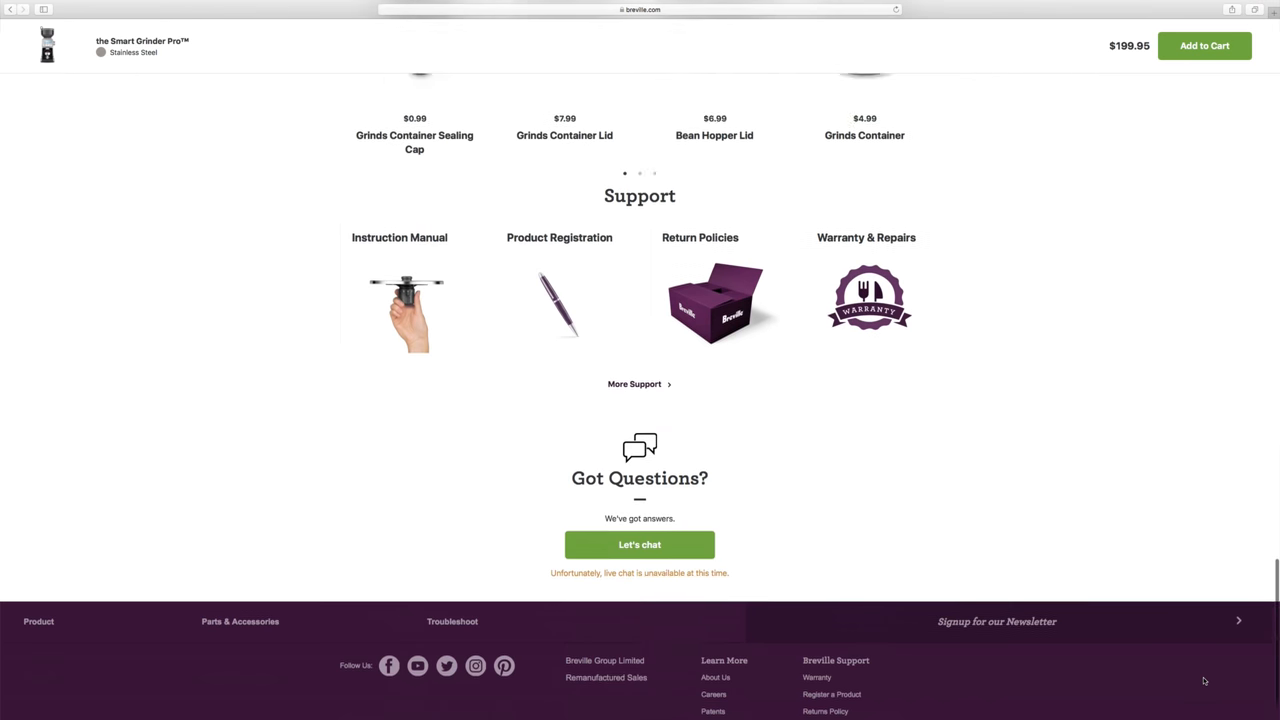